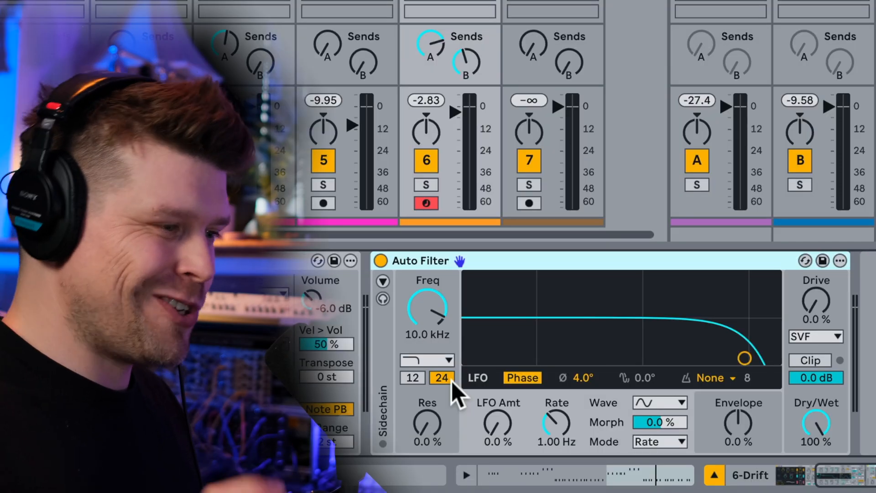
mouse_move(427, 324)
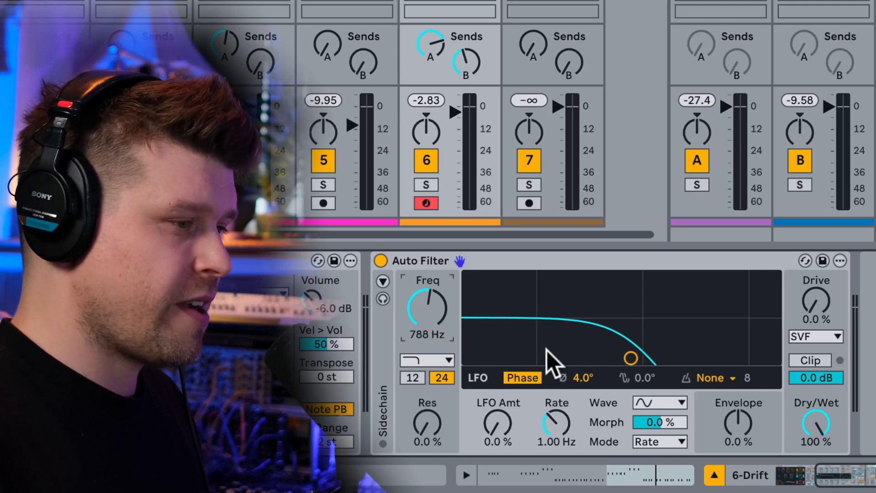
mouse_move(615, 317)
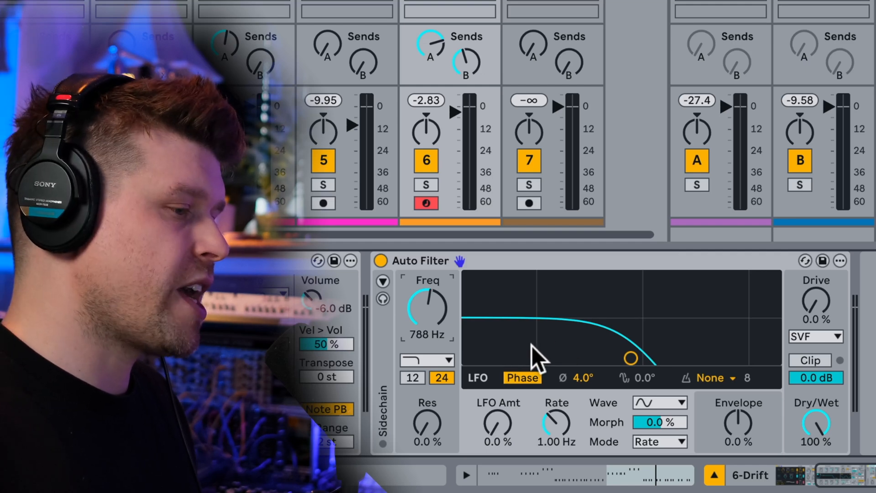
mouse_move(698, 349)
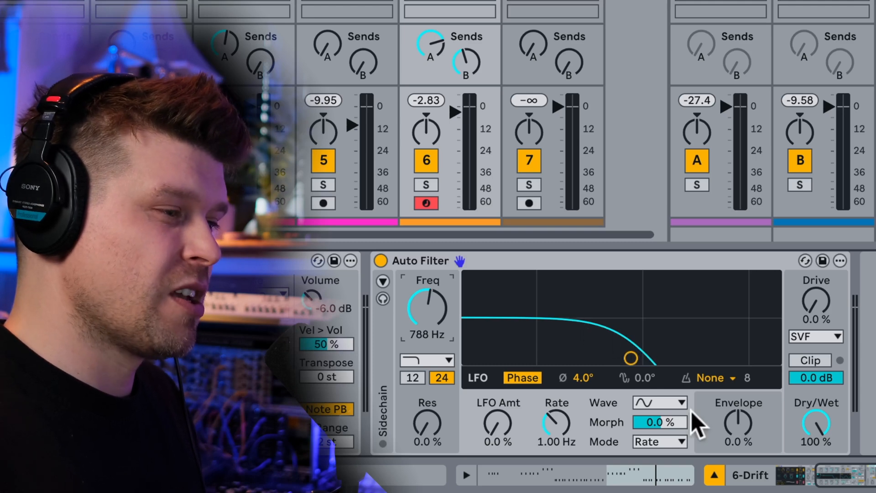
Bring the Auto Filter's 24 dB low-pass cutoff down to 788 Hz
left_click(427, 360)
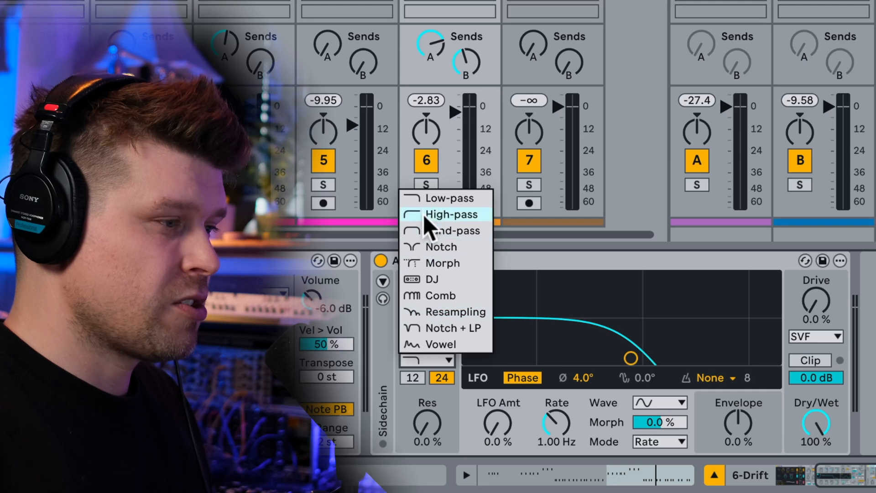
mouse_move(435, 205)
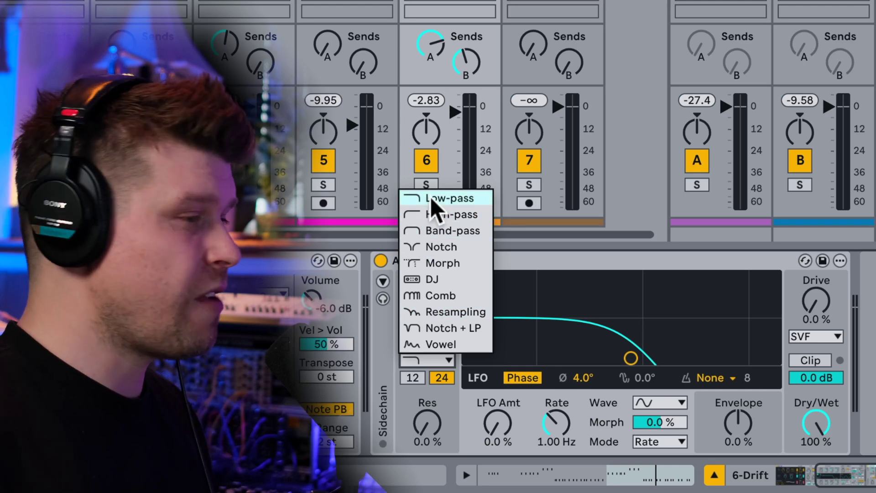
Audition High-pass, Band-pass and Morph types, then return to the 24 dB low-pass at 478 Hz
left_click(450, 215)
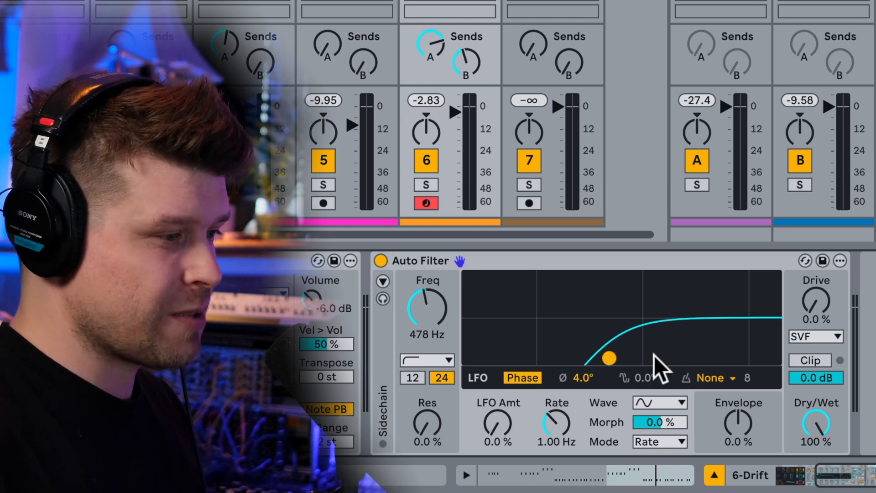
left_click(427, 360)
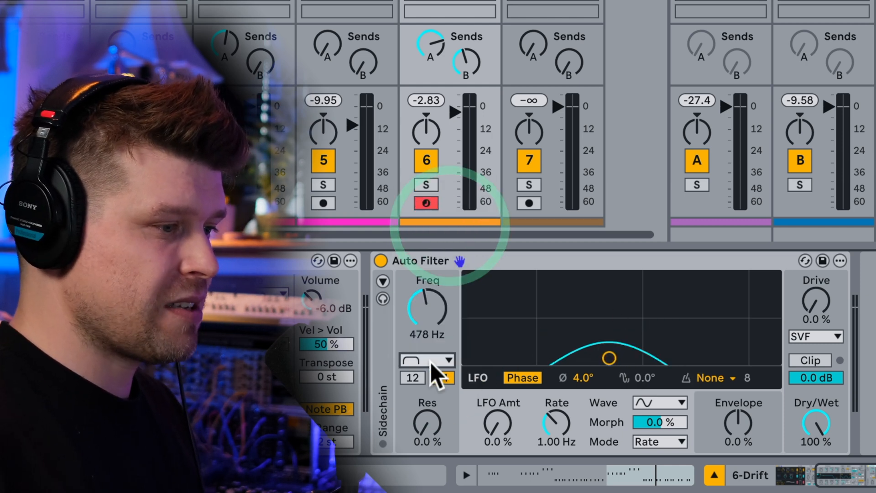
left_click(429, 361)
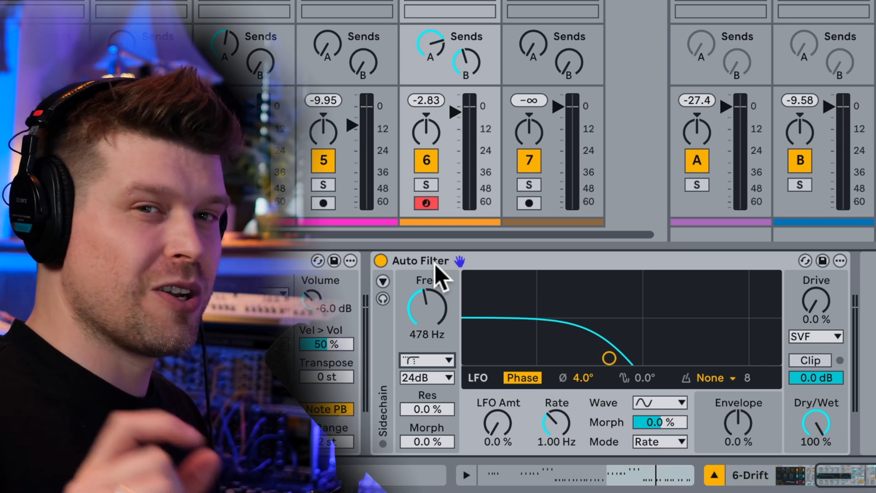
left_click(427, 360)
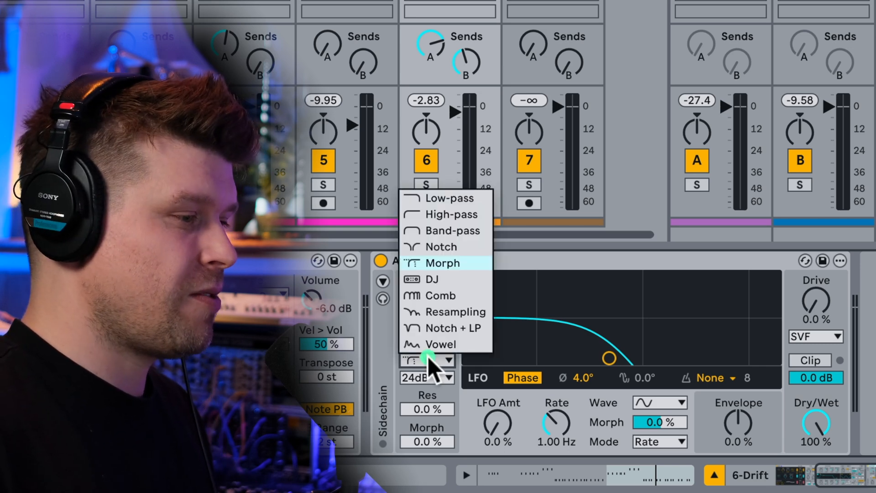
mouse_move(444, 290)
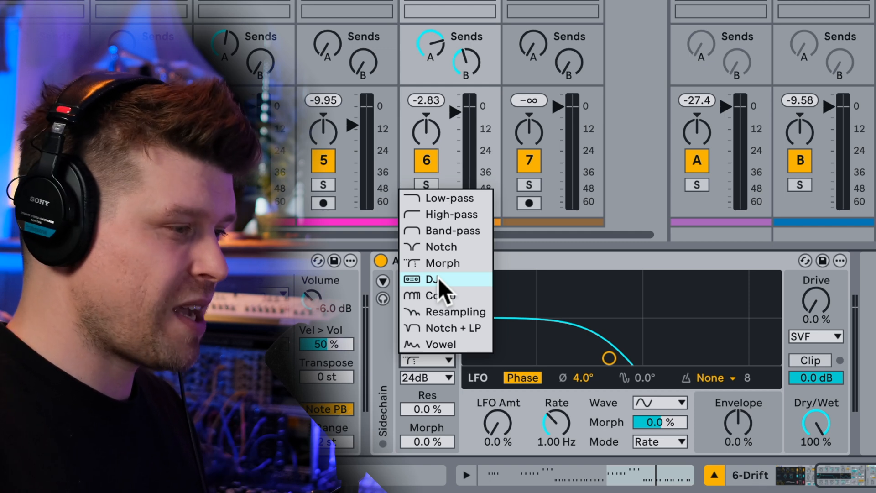
mouse_move(451, 202)
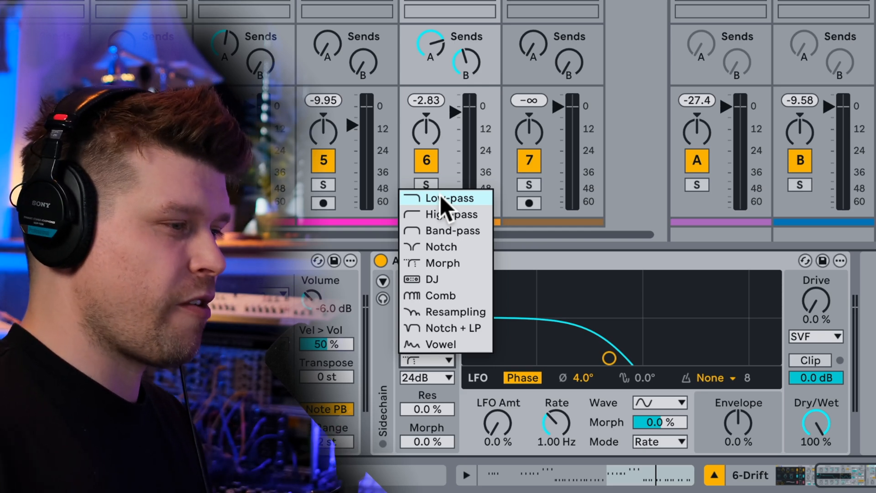
left_click(448, 199)
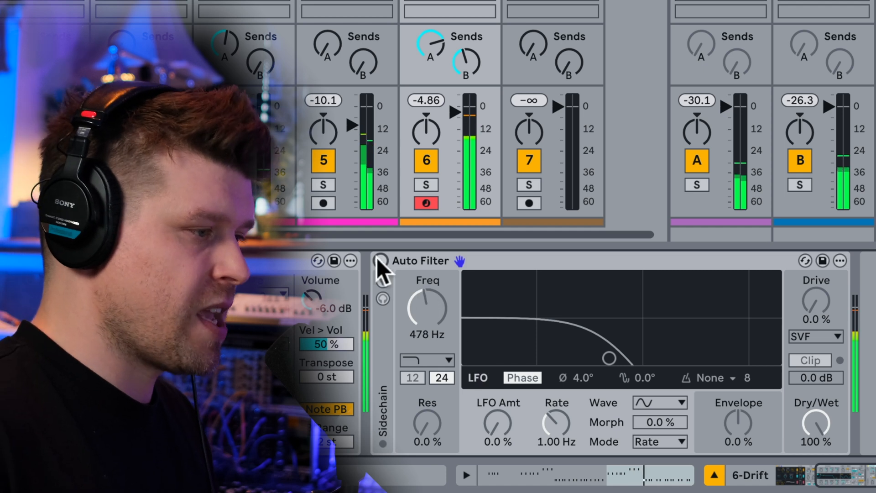
Re-enable the Auto Filter and open the low-pass cutoff fully to 20 kHz
left_click(379, 261)
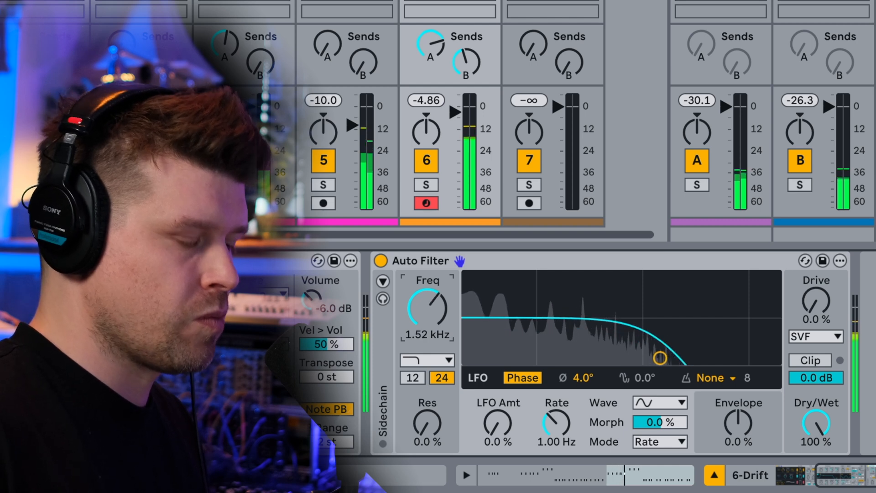
left_click_drag(660, 359, 702, 358)
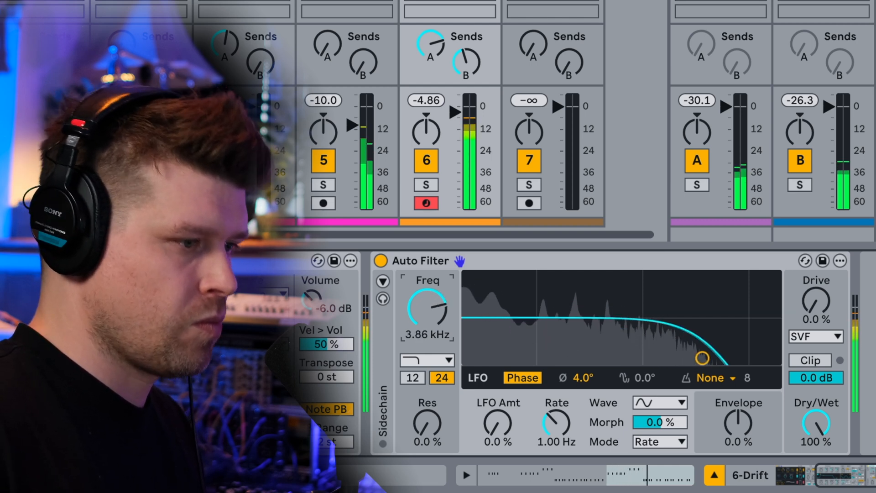
left_click_drag(426, 309, 436, 296)
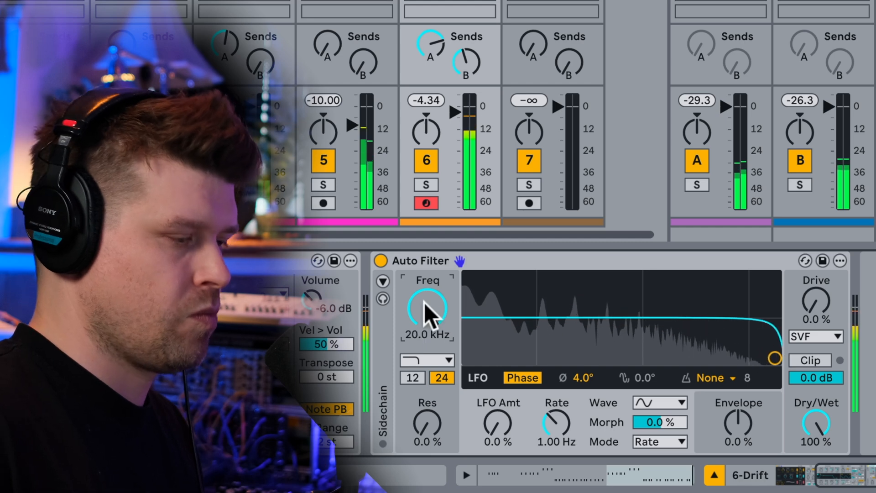
Switch to high-pass and set the cutoff to about 331 Hz with 17% resonance
left_click(427, 359)
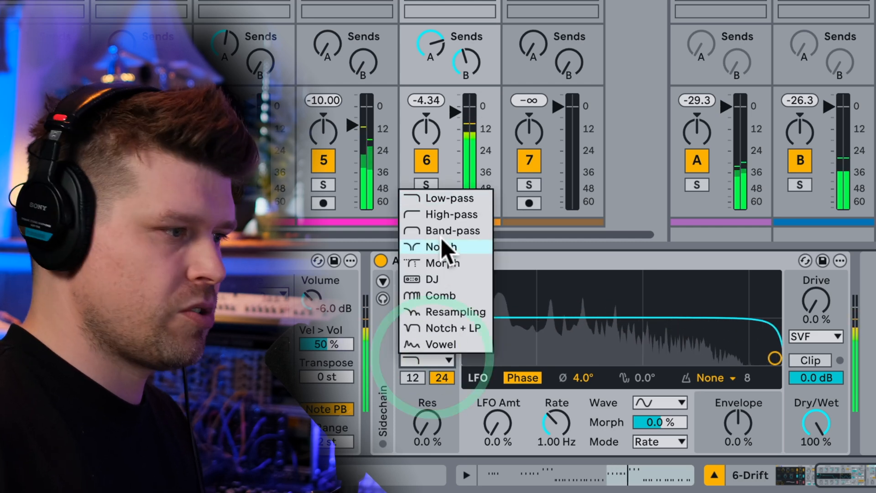
left_click(450, 198)
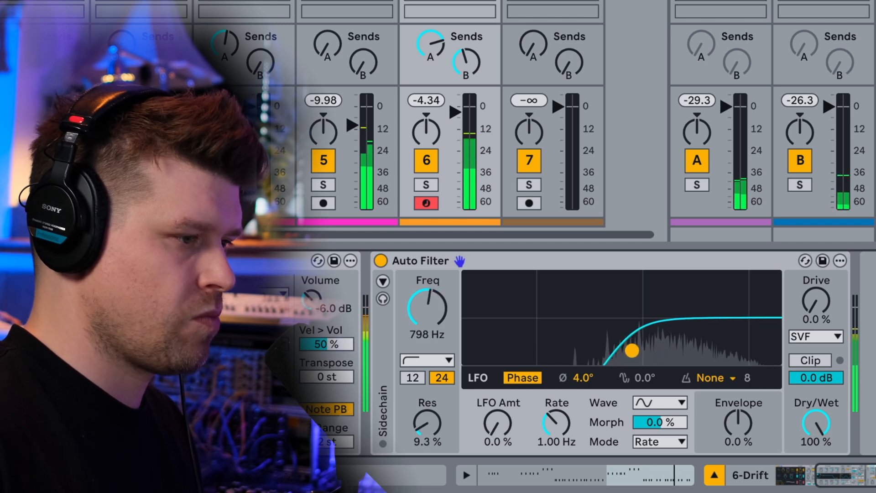
left_click_drag(427, 305, 427, 330)
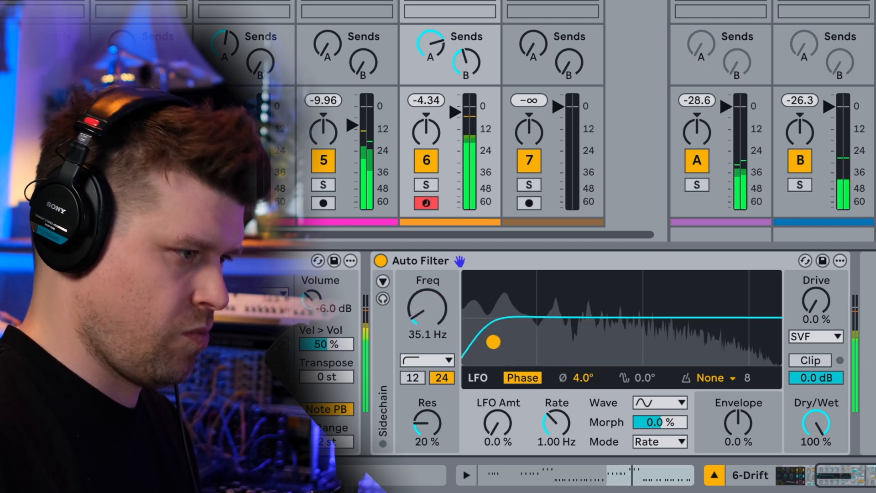
left_click_drag(491, 341, 469, 344)
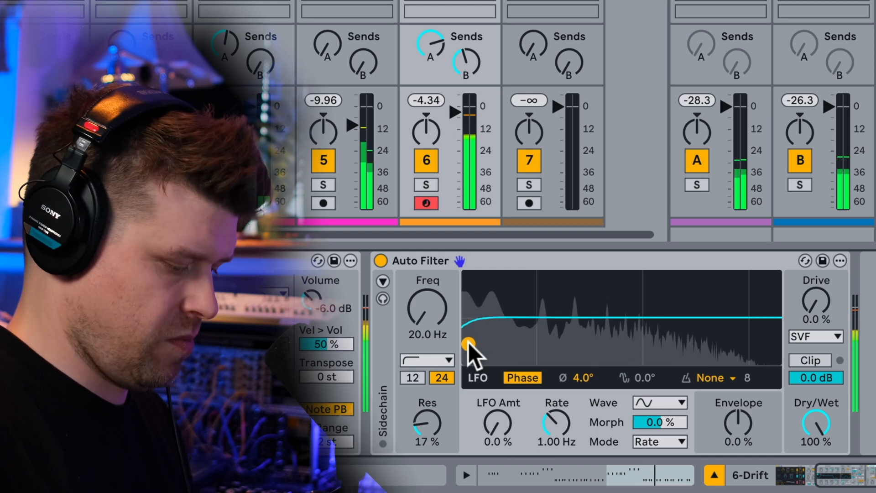
left_click_drag(467, 343, 619, 345)
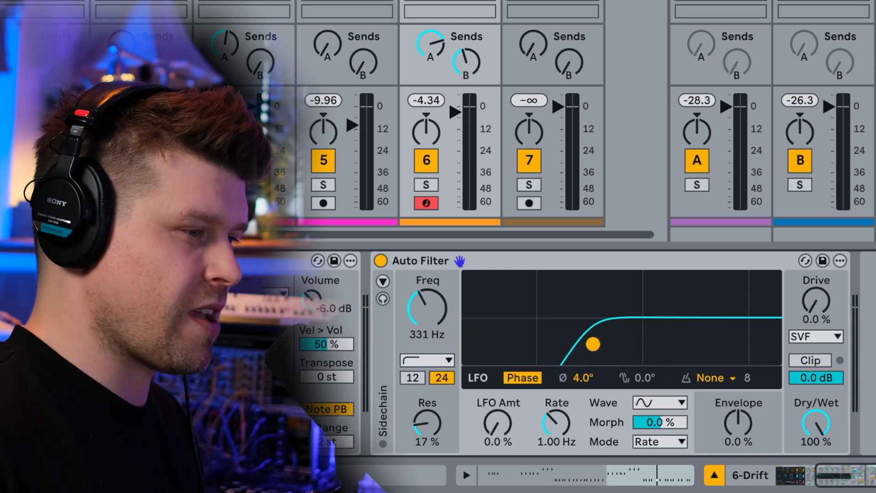
Switch the Auto Filter to the DJ type and sweep it fully to low-pass
left_click(427, 360)
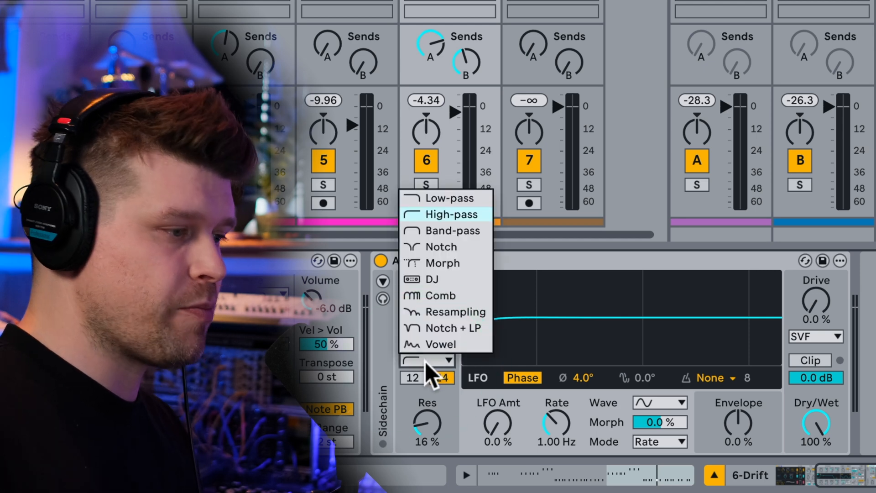
mouse_move(441, 276)
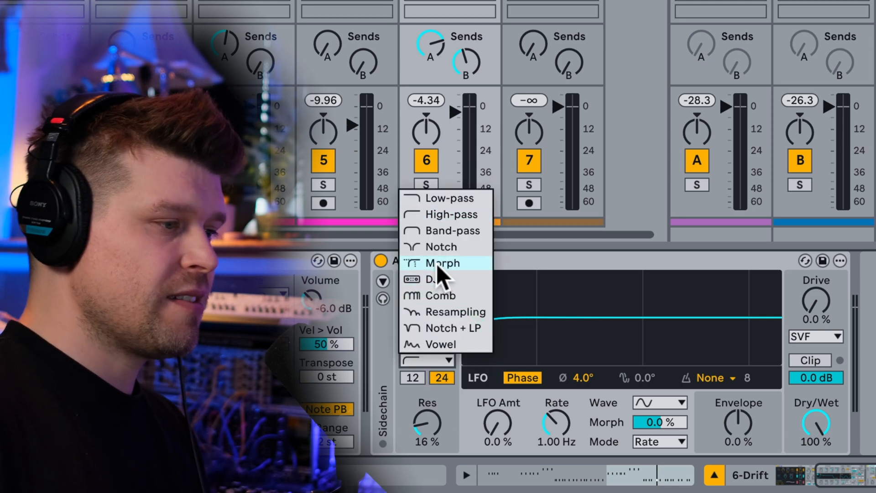
left_click(443, 263)
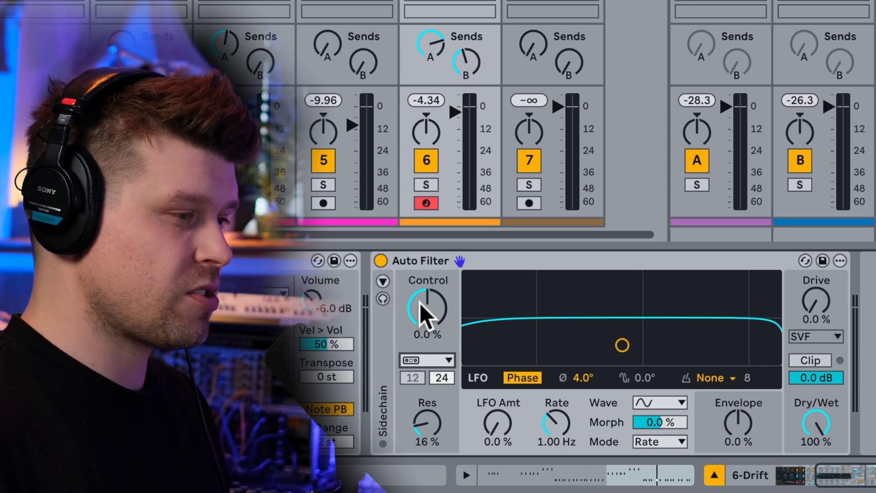
left_click_drag(426, 310, 426, 336)
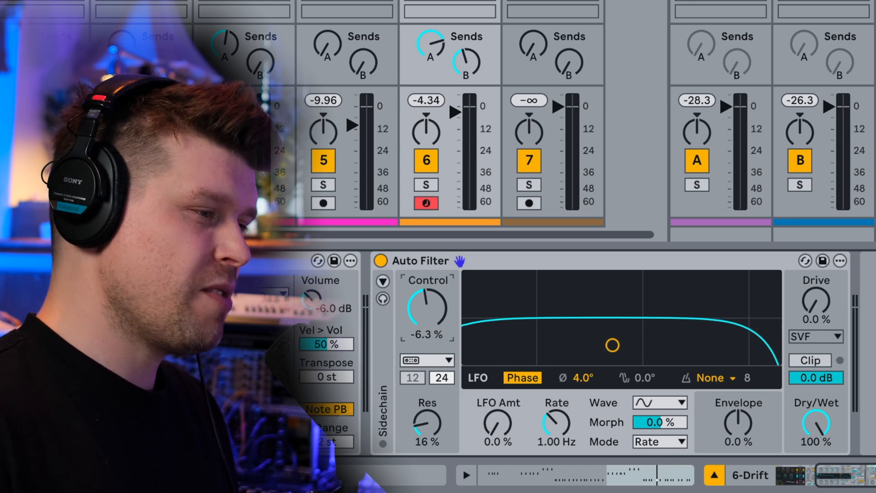
left_click_drag(426, 307, 441, 335)
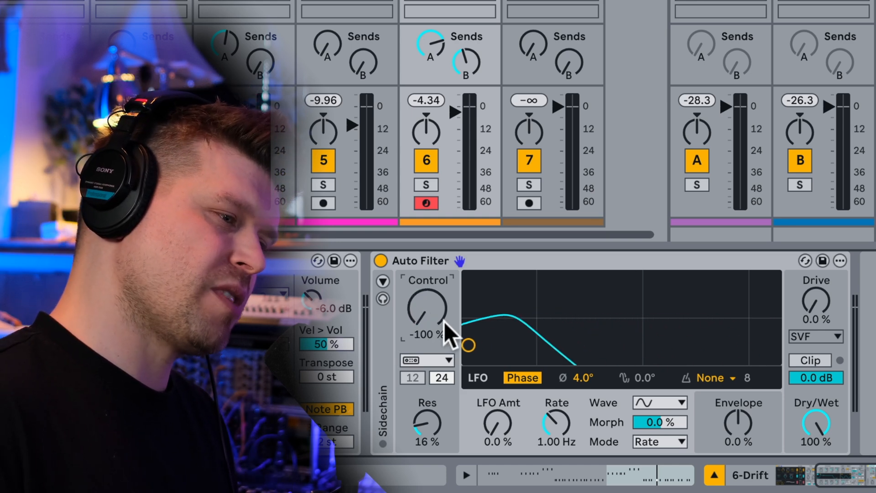
mouse_move(629, 329)
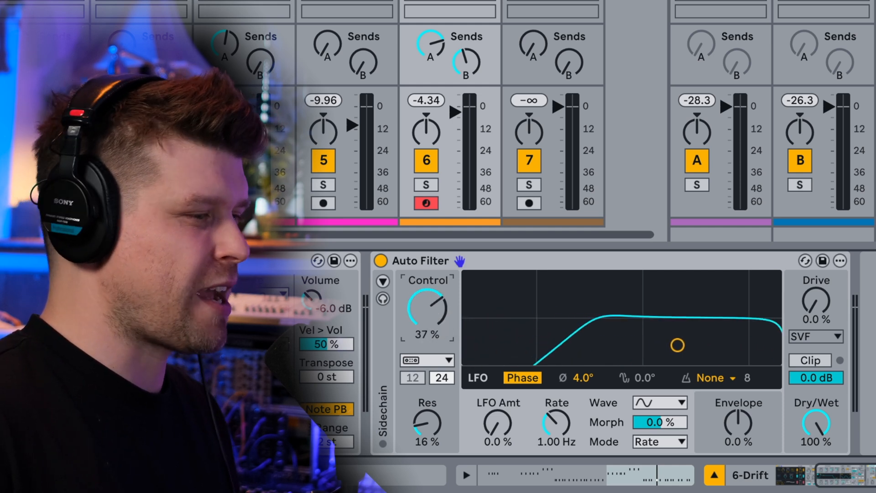
Sweep the DJ filter back through low-pass and toward high-pass at 48%, easing to 30%
left_click_drag(426, 310, 430, 335)
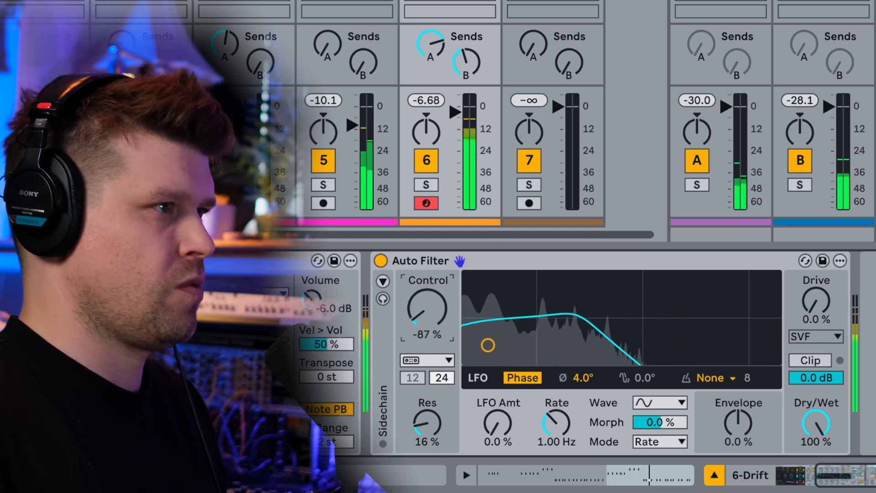
left_click_drag(426, 311, 433, 318)
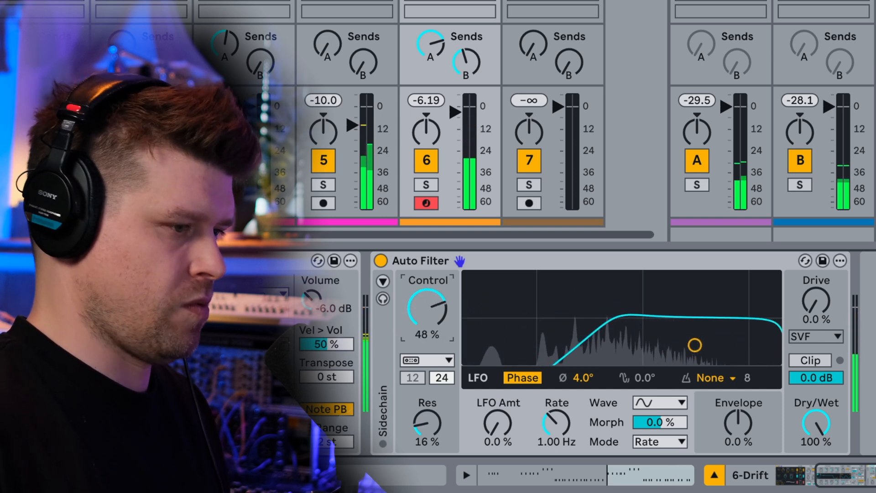
left_click_drag(426, 311, 441, 291)
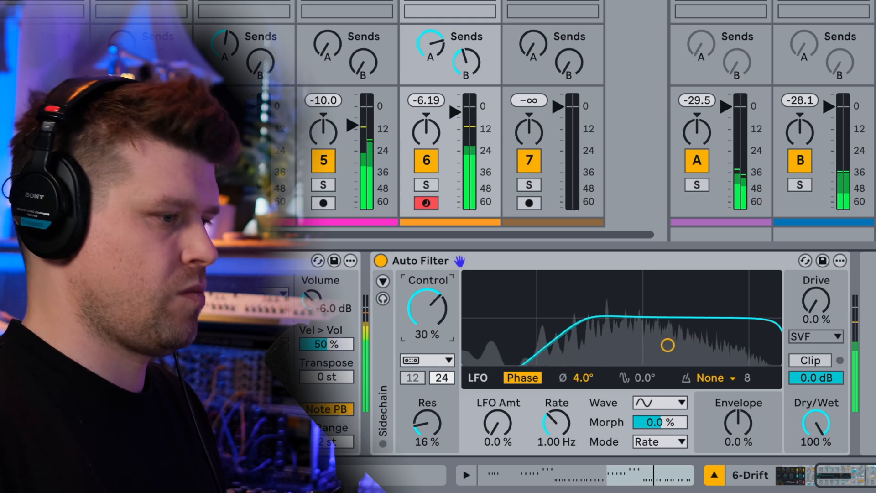
left_click_drag(426, 311, 426, 346)
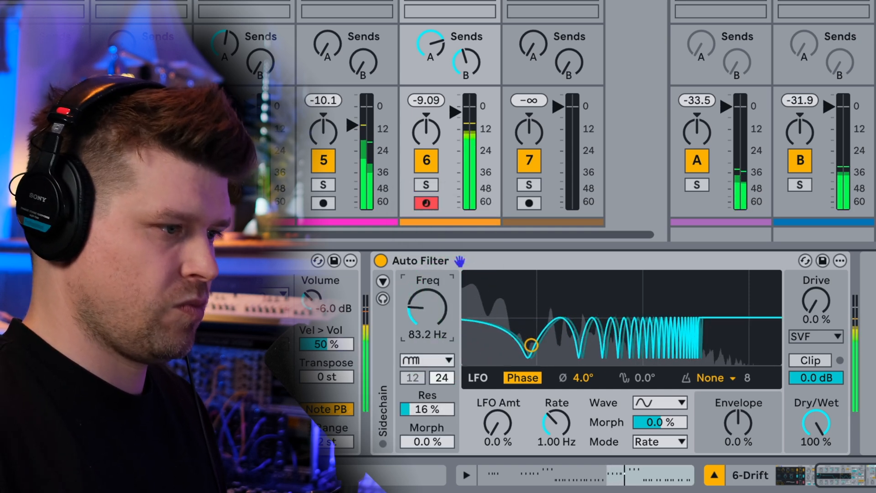
Sweep the comb filter frequency between about 60 and 223 Hz, settling near 60 Hz
left_click_drag(426, 307, 425, 314)
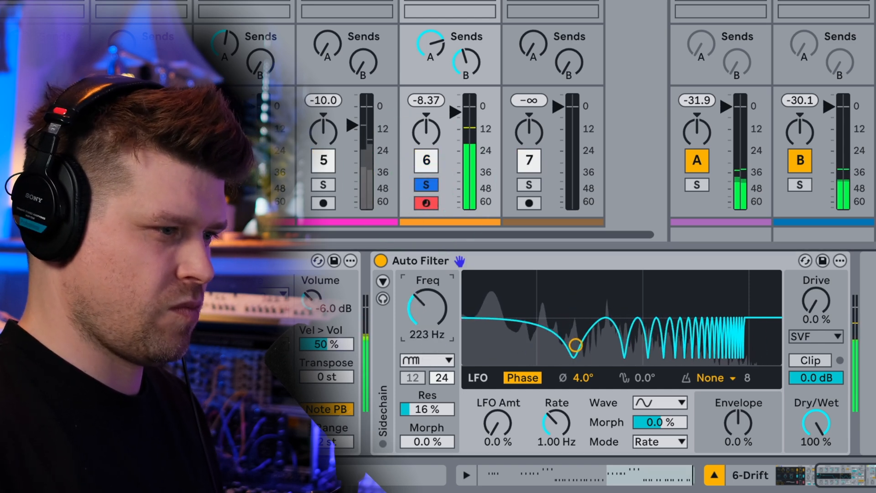
left_click_drag(426, 307, 426, 335)
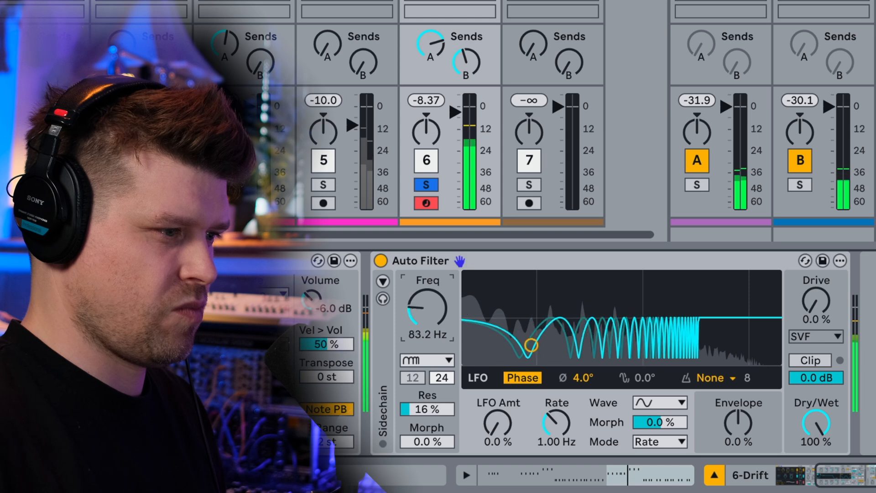
left_click_drag(425, 307, 430, 285)
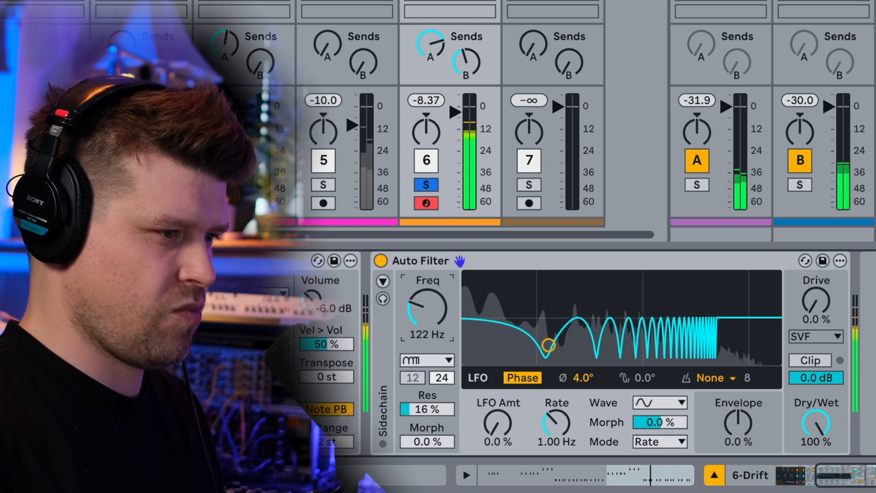
left_click_drag(426, 307, 426, 330)
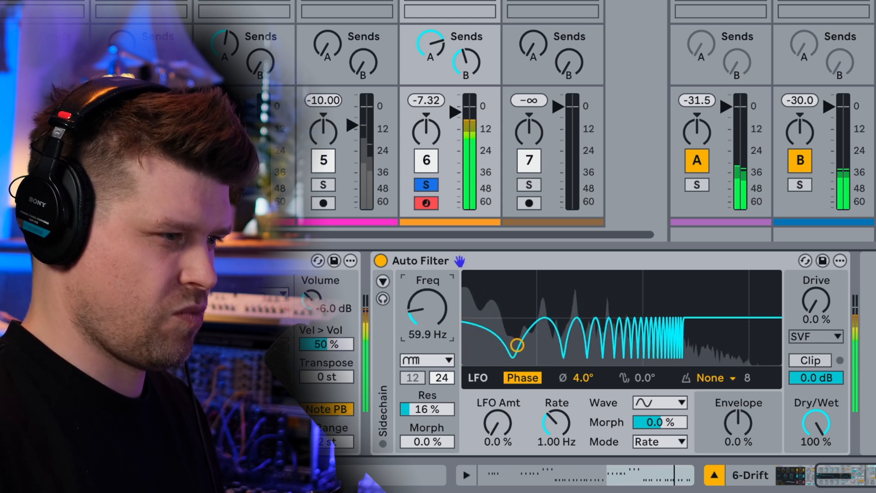
left_click_drag(426, 306, 426, 329)
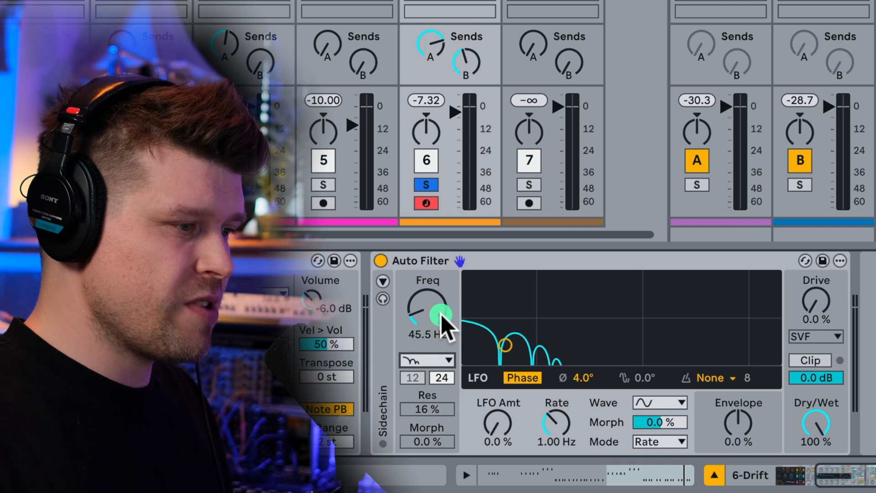
Raise the Resampling filter's frequency upward from around 45 Hz
left_click_drag(428, 310, 428, 301)
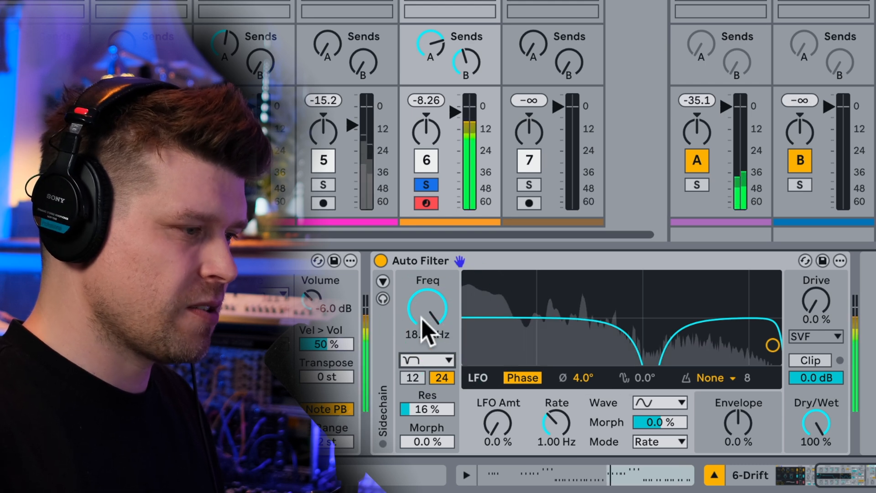
Sweep the notch between 2.5 kHz and 20 kHz, then switch to low-pass and sweep its cutoff
left_click_drag(427, 307, 426, 291)
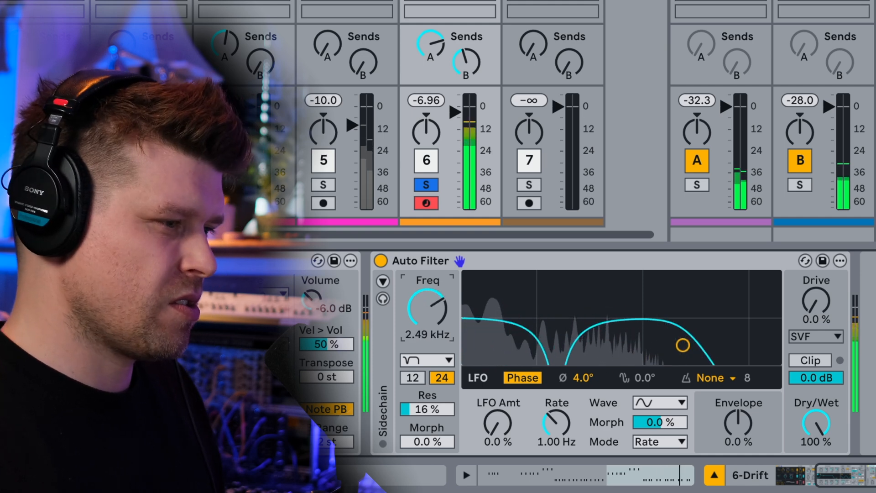
left_click_drag(426, 307, 426, 296)
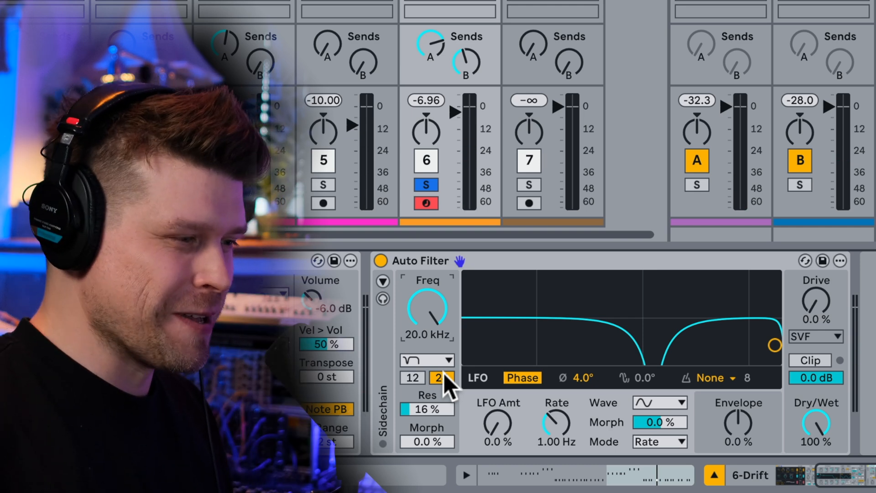
left_click(426, 360)
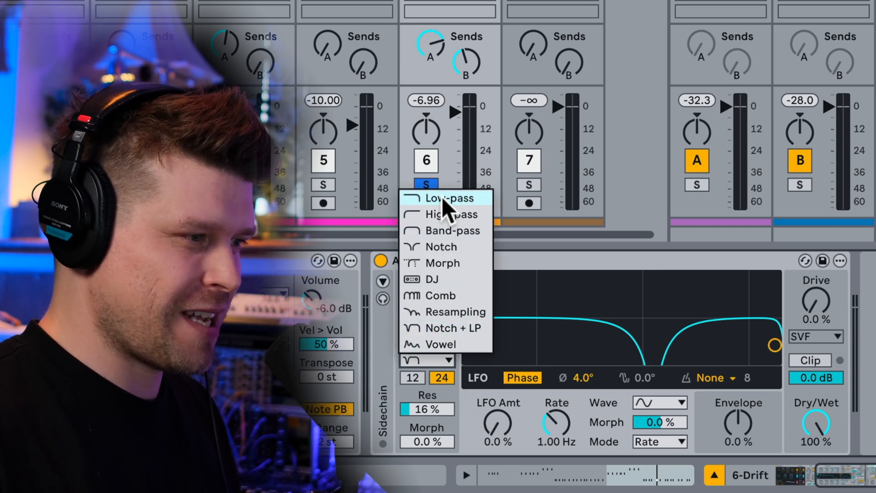
left_click(449, 198)
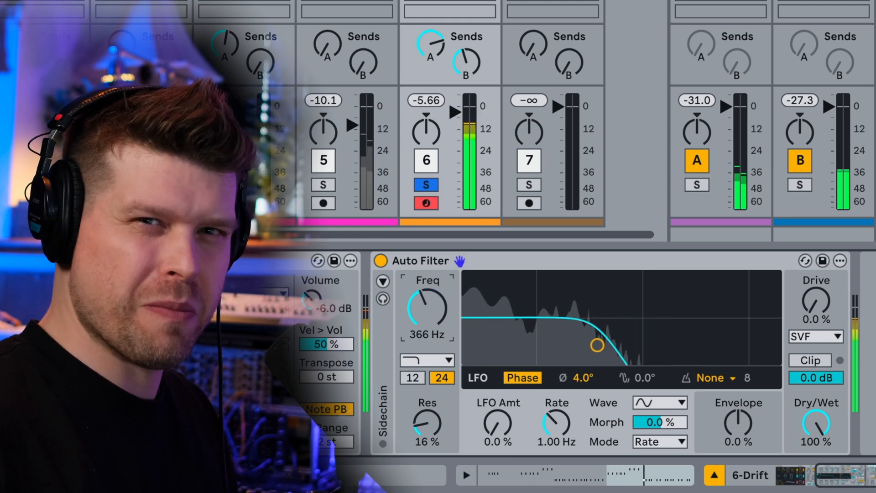
left_click_drag(426, 306, 426, 336)
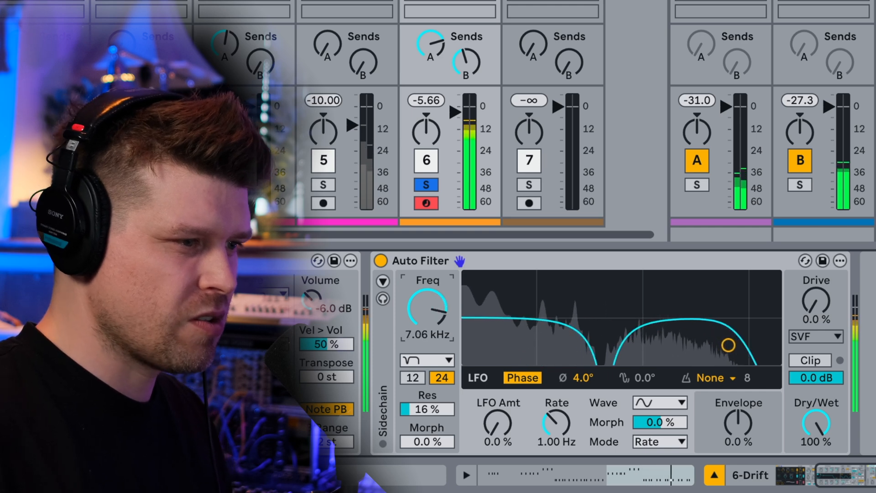
Try the Vowel filter, shifting pitch from 19 to -7 semitones and adjusting the formant
left_click_drag(426, 310, 426, 346)
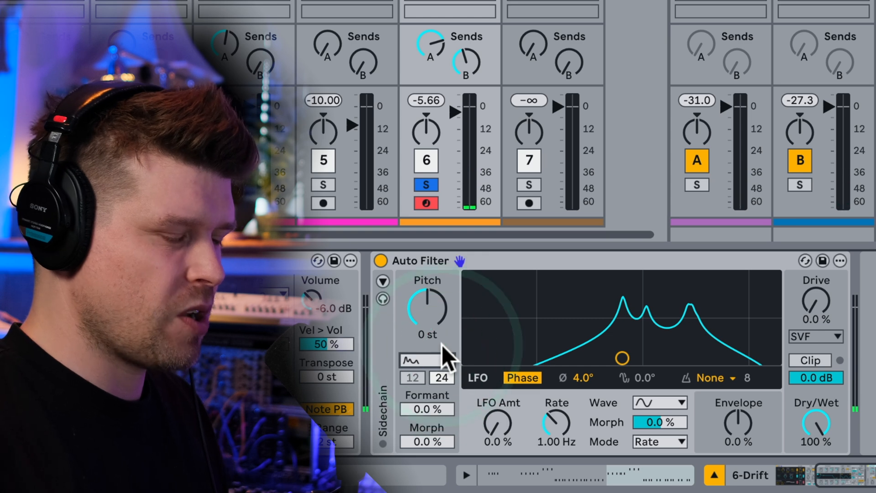
mouse_move(482, 362)
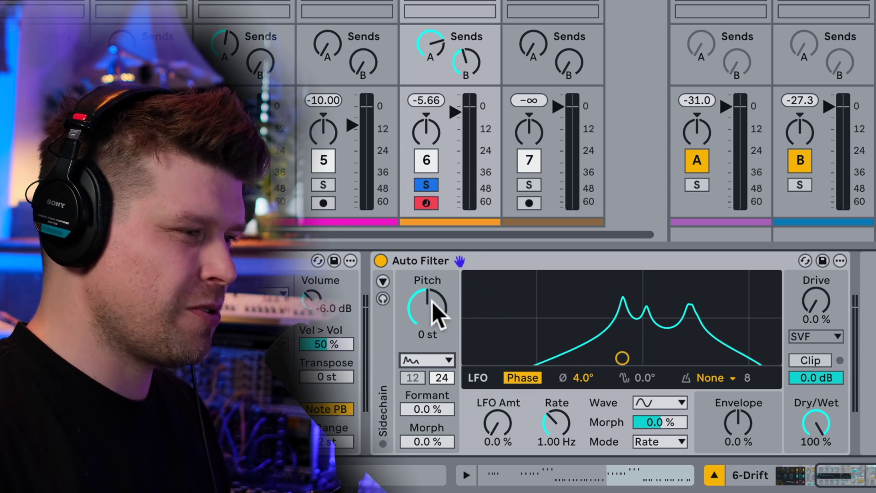
left_click_drag(426, 307, 436, 285)
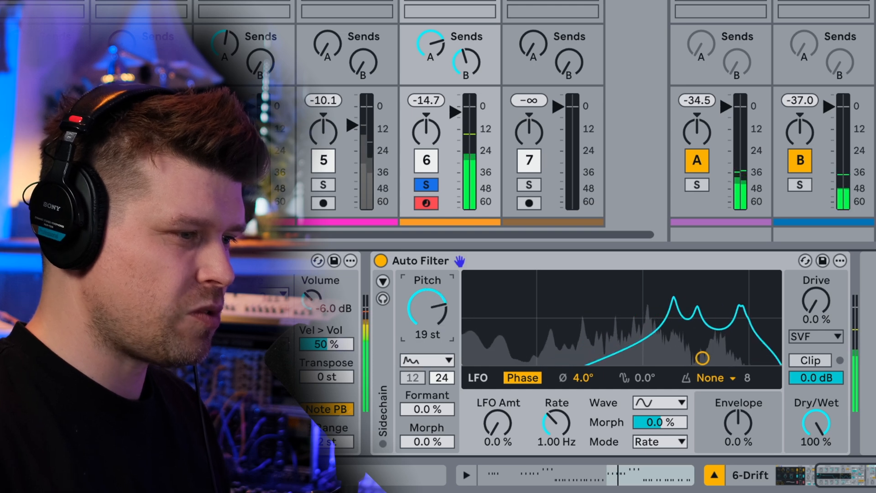
left_click_drag(426, 307, 426, 336)
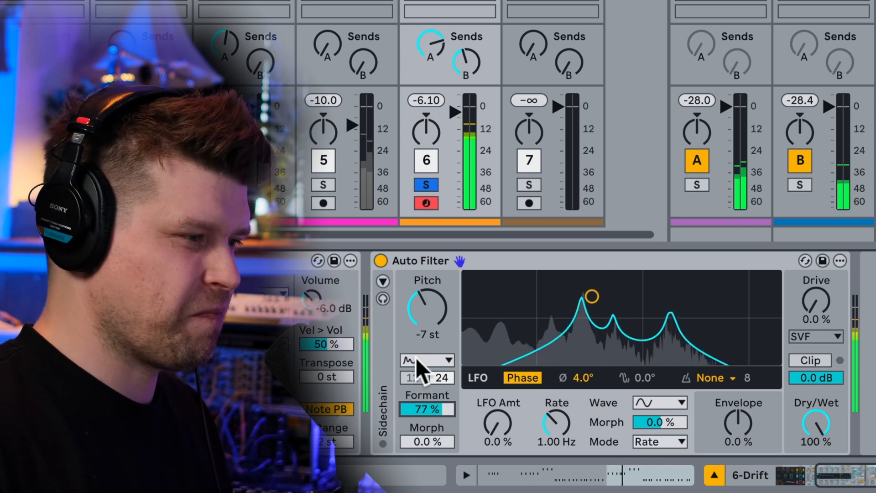
left_click_drag(425, 307, 426, 285)
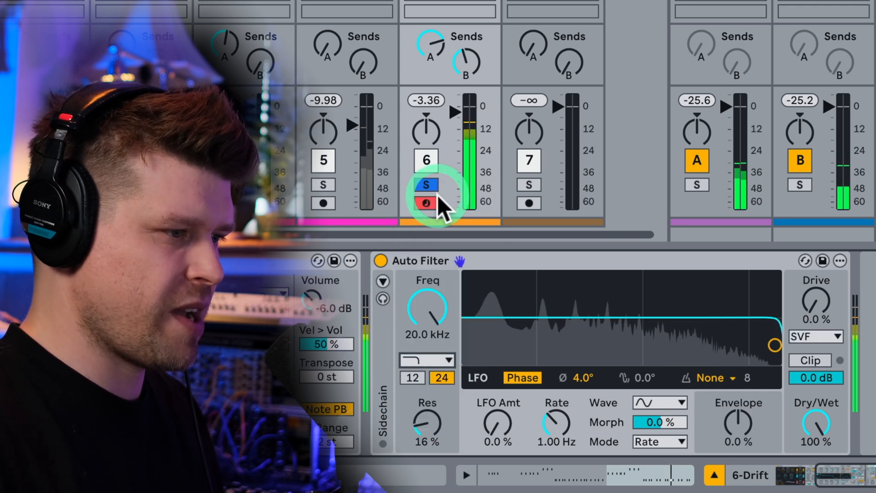
Choose low-pass, compare 12 and 24 dB slopes, and raise resonance to 87% at 1.09 kHz
left_click(441, 360)
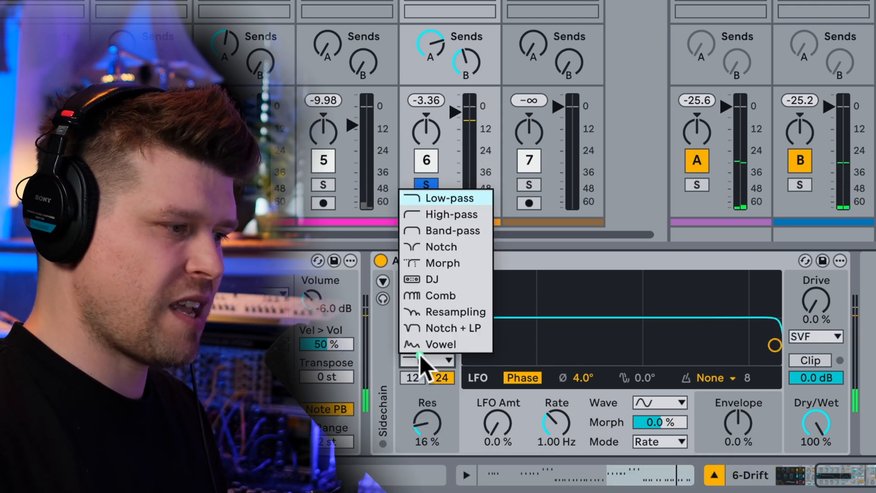
left_click(449, 198)
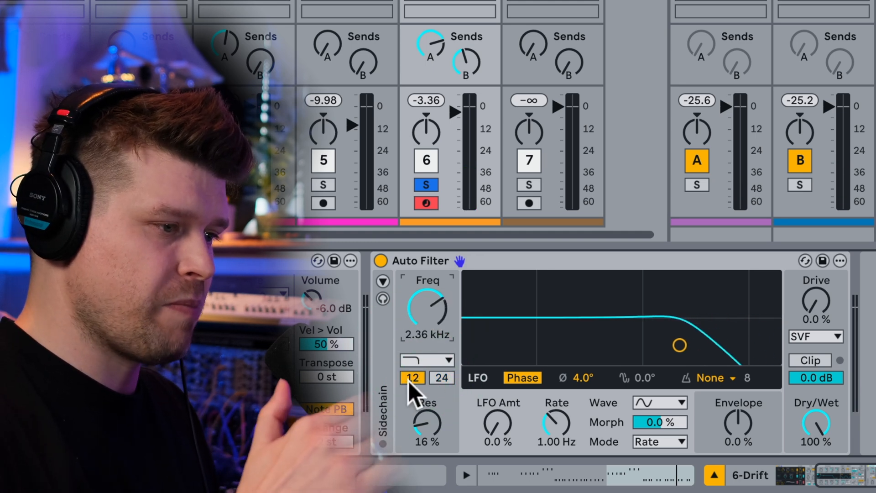
left_click(442, 378)
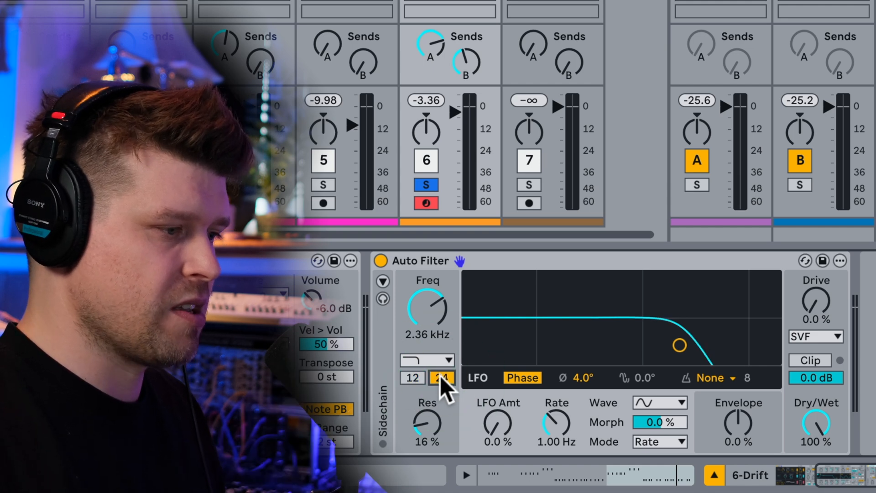
left_click(412, 378)
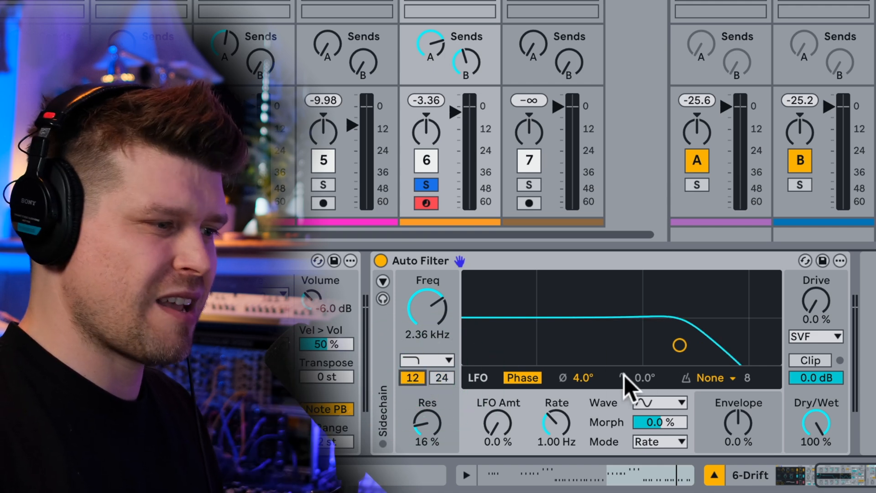
left_click(441, 378)
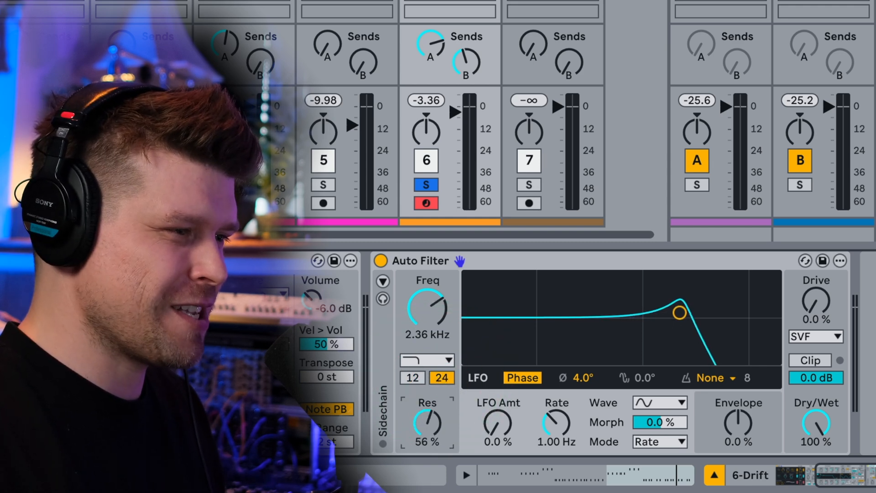
left_click_drag(426, 422, 431, 416)
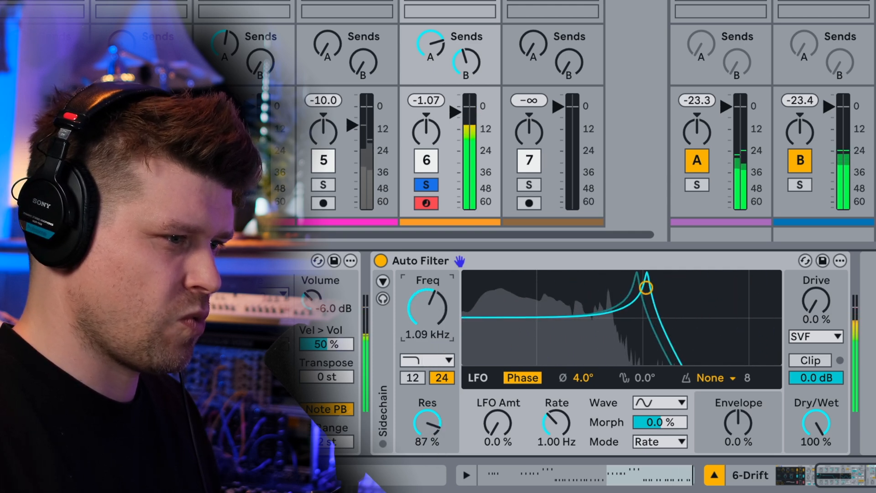
Set the cutoff to 901 Hz and add 39% LFO modulation with a 68° phase offset
left_click_drag(643, 287, 576, 287)
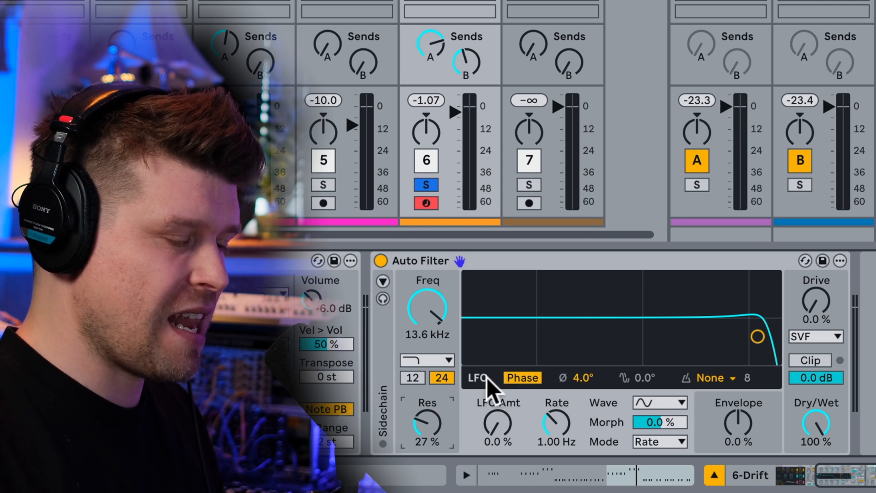
left_click(522, 377)
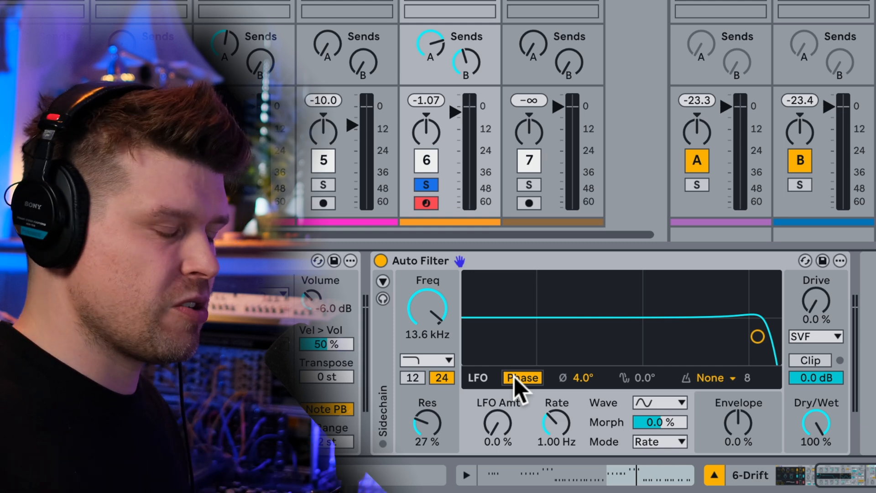
mouse_move(499, 429)
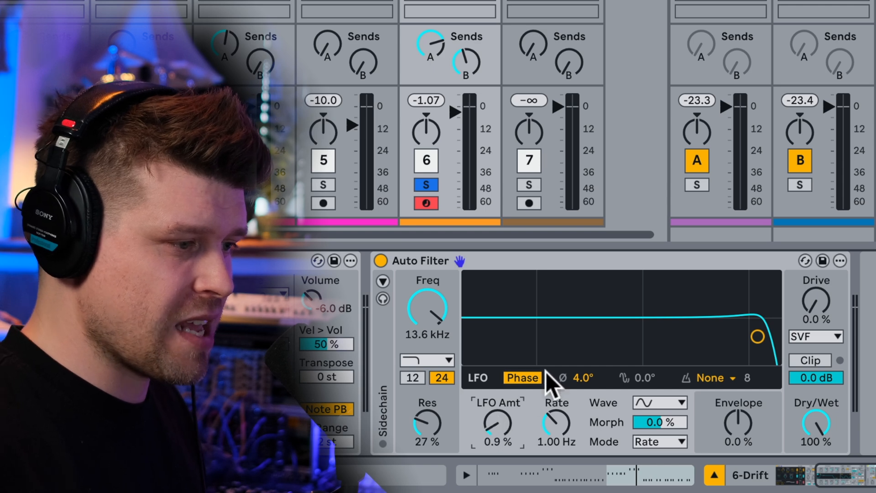
left_click_drag(757, 336, 637, 339)
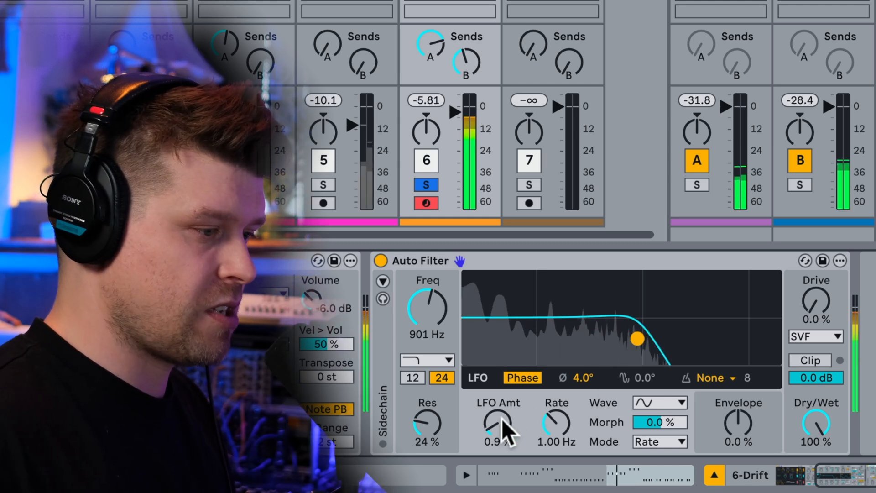
left_click_drag(497, 422, 497, 402)
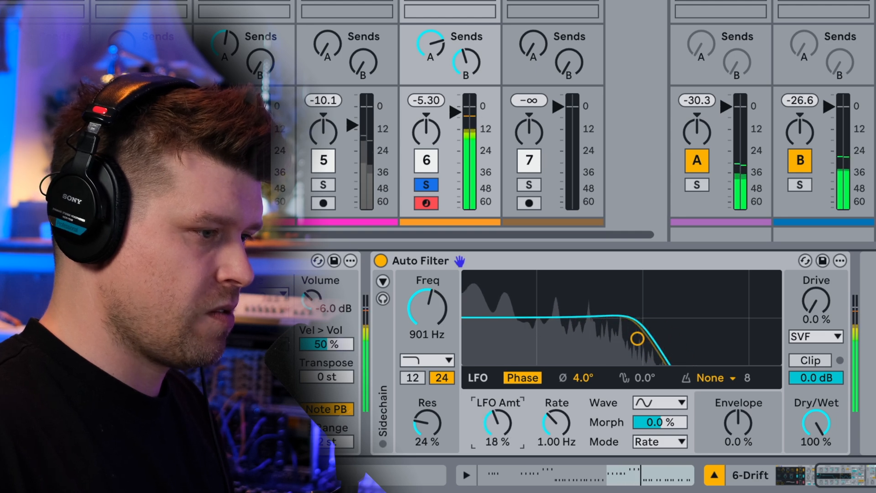
left_click_drag(496, 422, 496, 402)
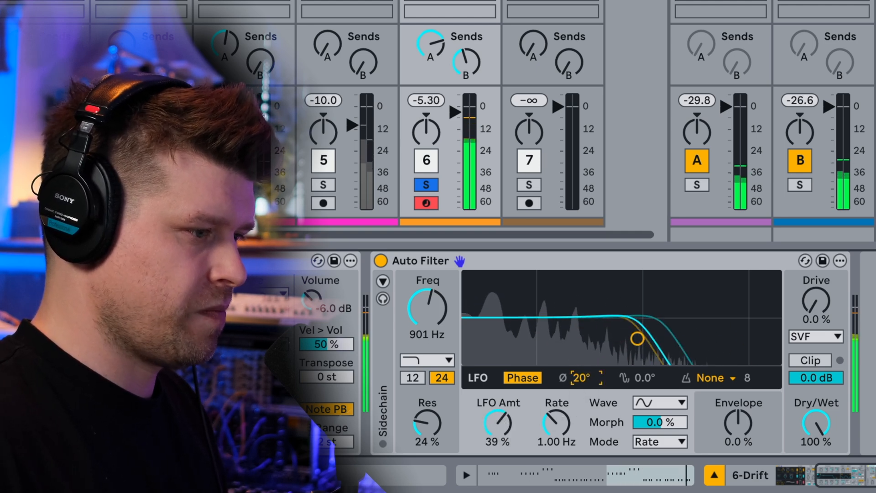
left_click_drag(581, 378, 581, 358)
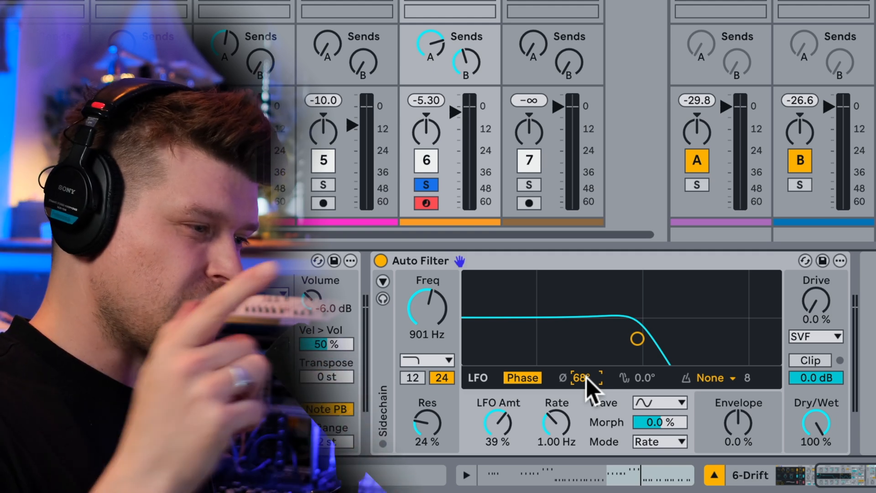
mouse_move(613, 351)
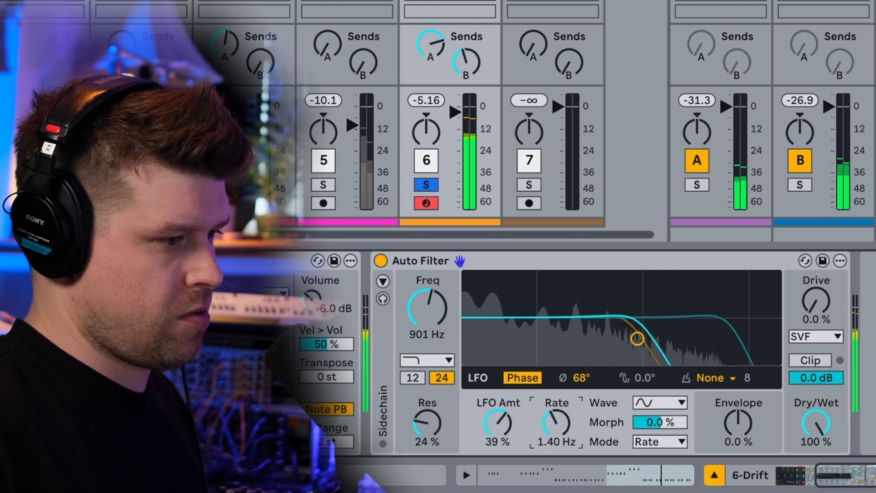
Sync the LFO rate to 1/24 notes and morph its waveform to -42%
left_click_drag(555, 421, 559, 430)
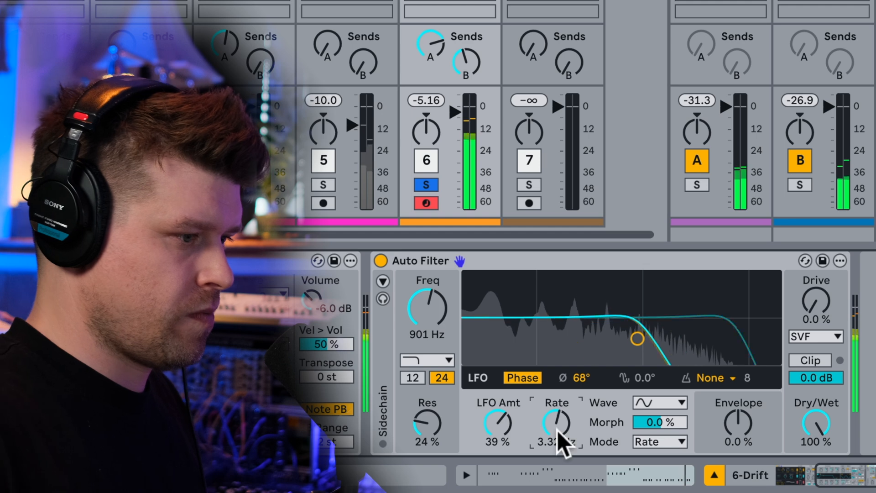
left_click(660, 442)
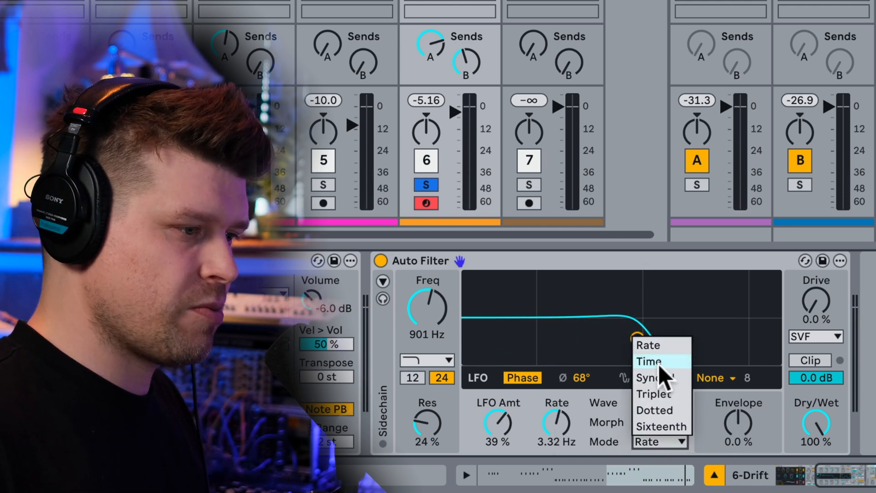
left_click(649, 361)
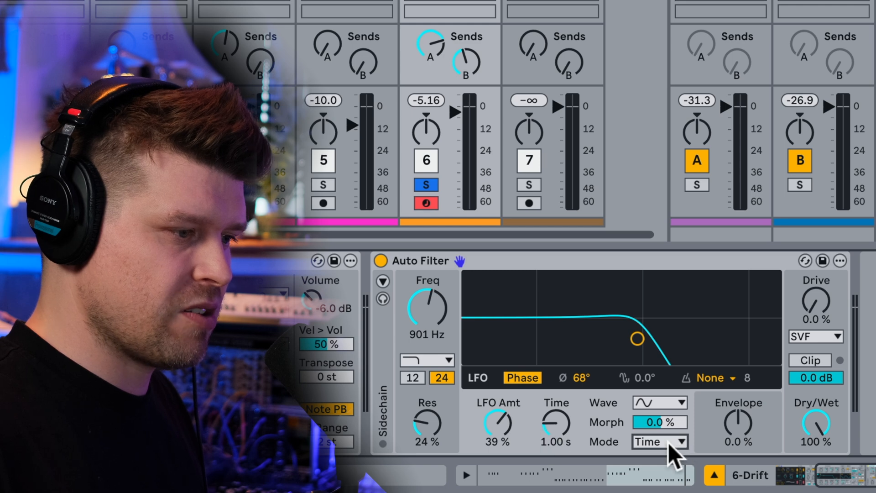
left_click(659, 442)
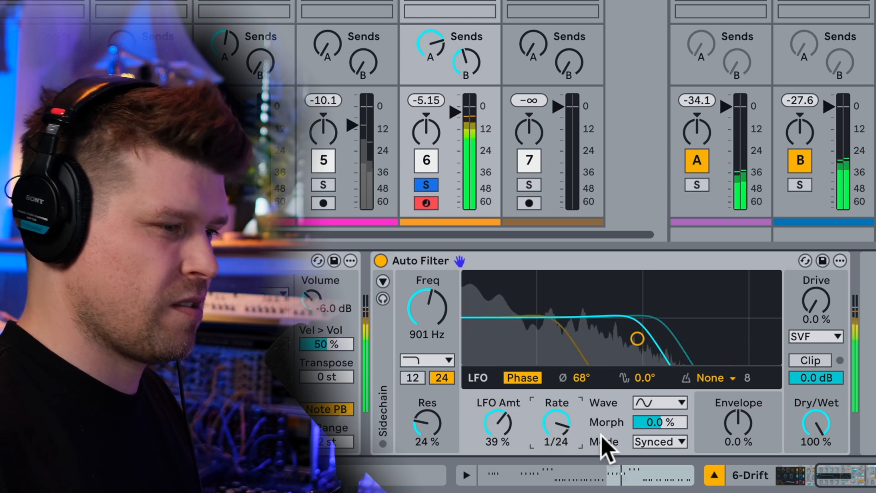
left_click_drag(660, 422, 660, 441)
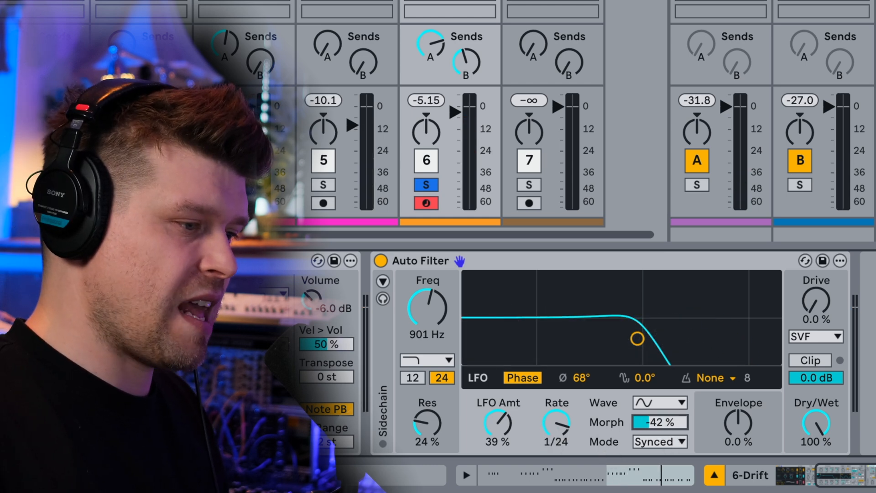
left_click(659, 403)
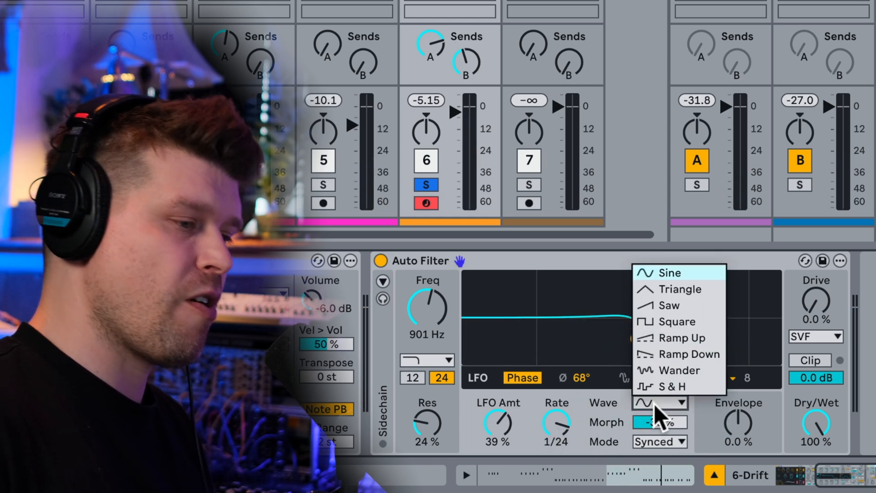
mouse_move(683, 339)
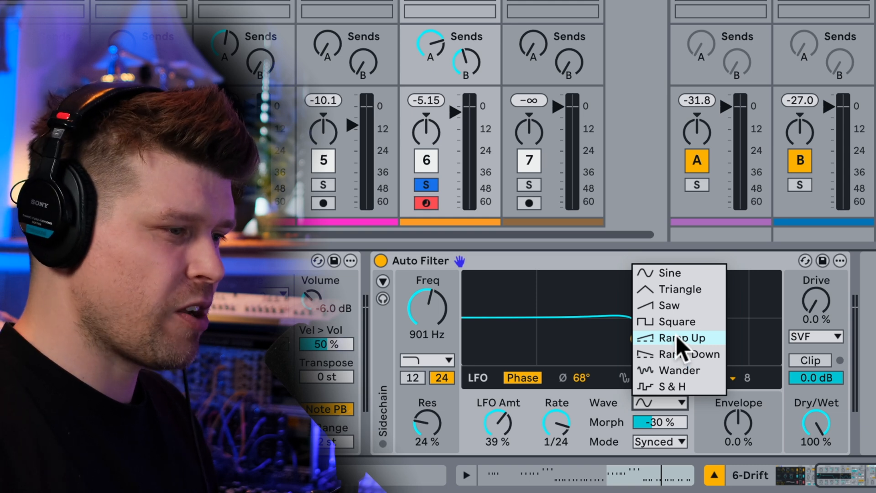
Try the Ramp wave, lower cutoff to 259 Hz, then switch the LFO wave to S&H
left_click(681, 338)
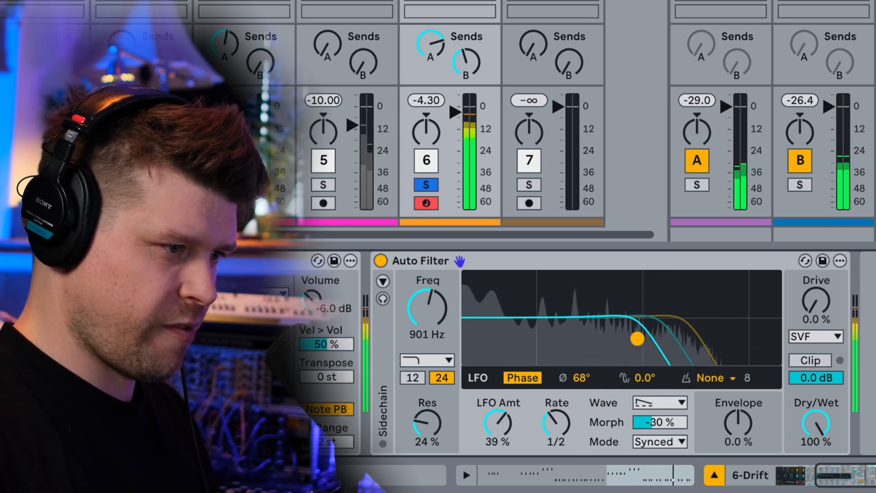
left_click_drag(636, 338, 581, 342)
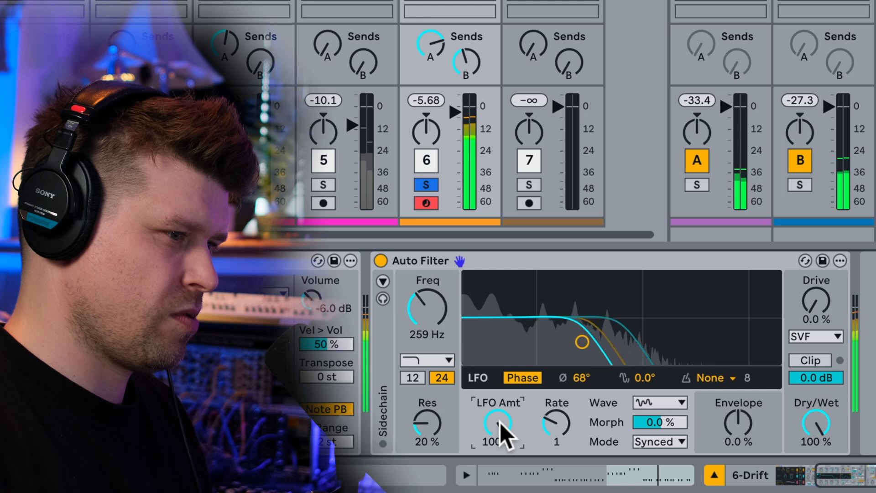
left_click(659, 402)
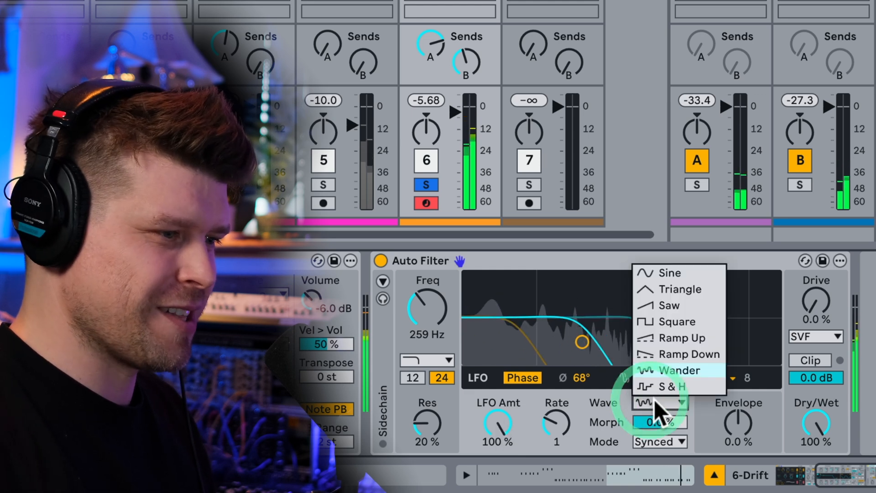
left_click(672, 386)
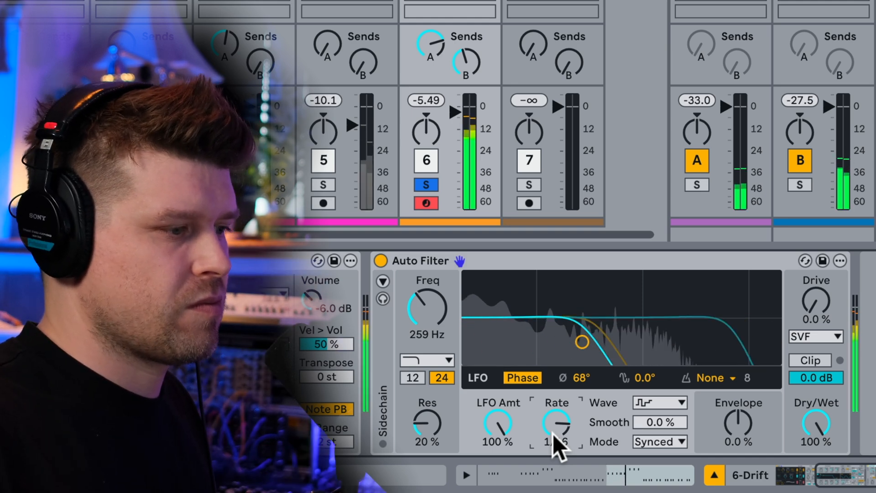
Choose the sine LFO wave and set the LFO offset to 160°
left_click(660, 403)
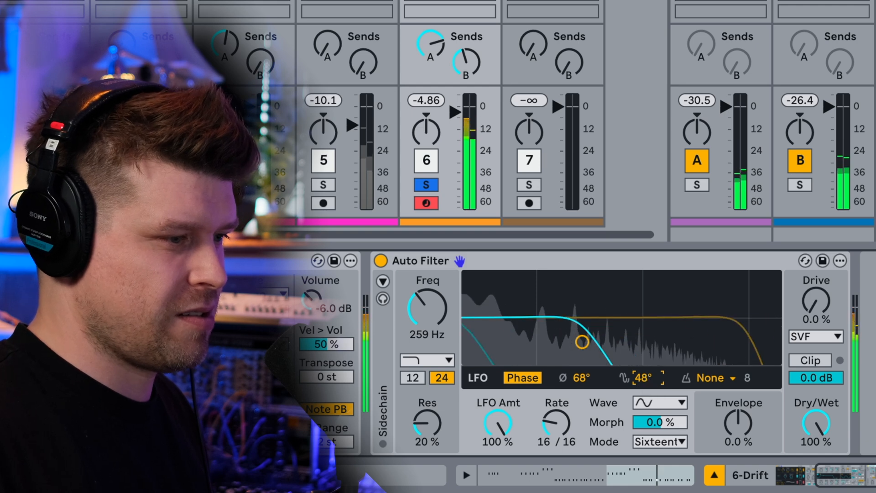
left_click(711, 378)
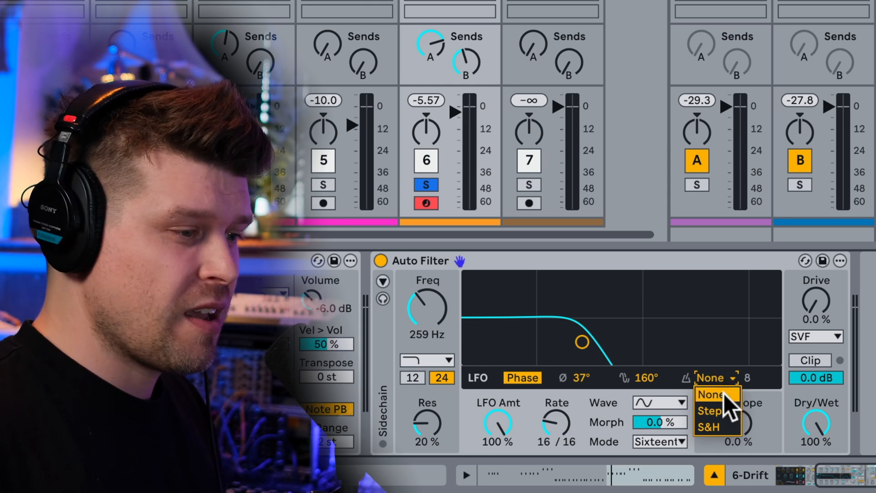
Try Steps quantizing, then switch to S&H at 1/16 and raise phase to 169°
left_click(708, 410)
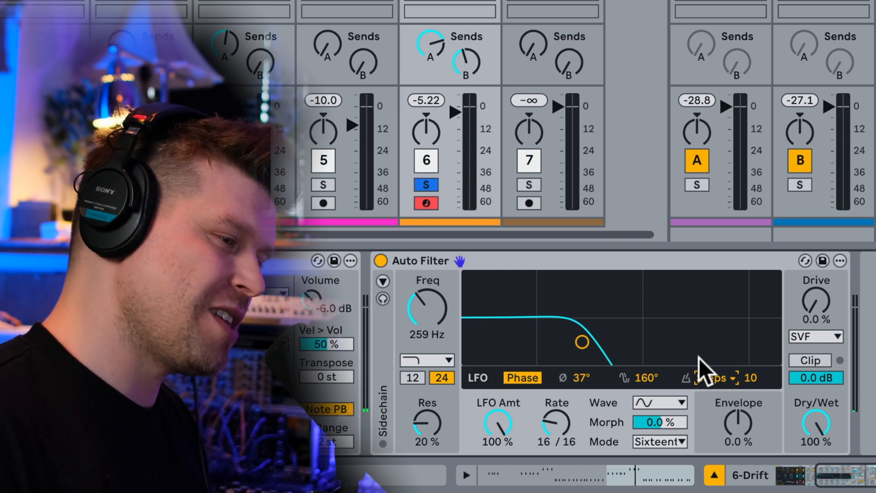
left_click(715, 378)
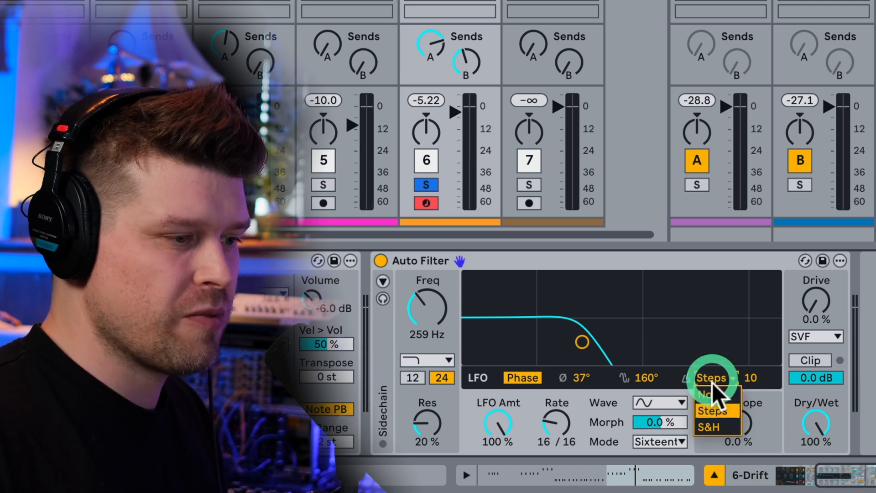
left_click(709, 427)
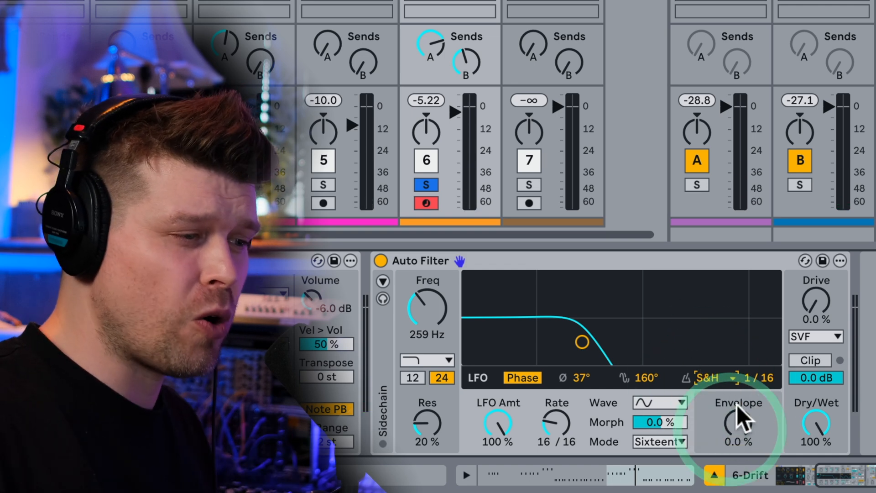
mouse_move(776, 405)
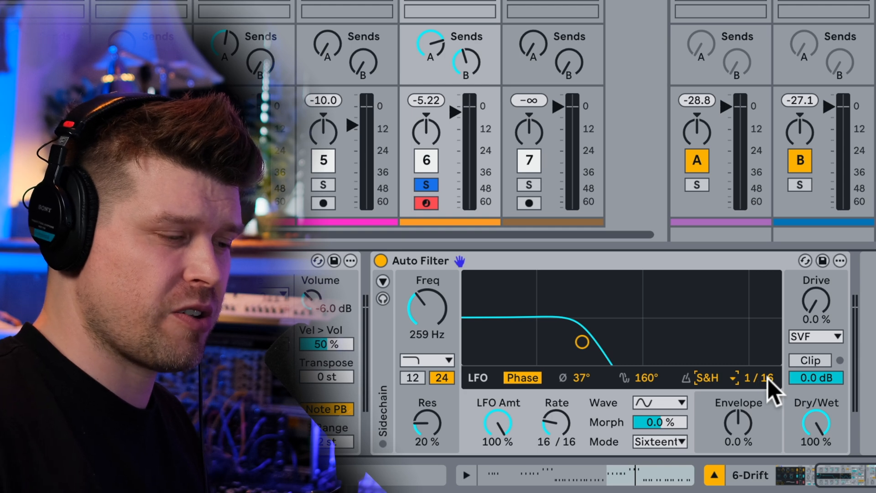
left_click(660, 403)
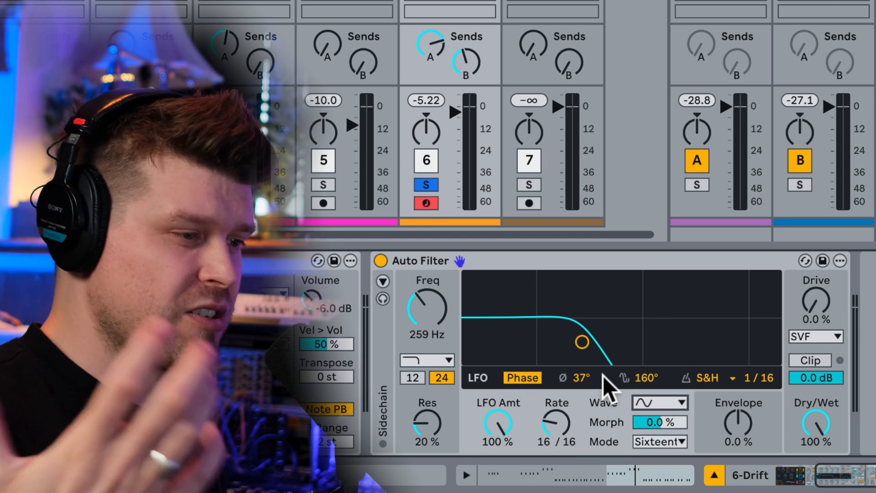
left_click(467, 476)
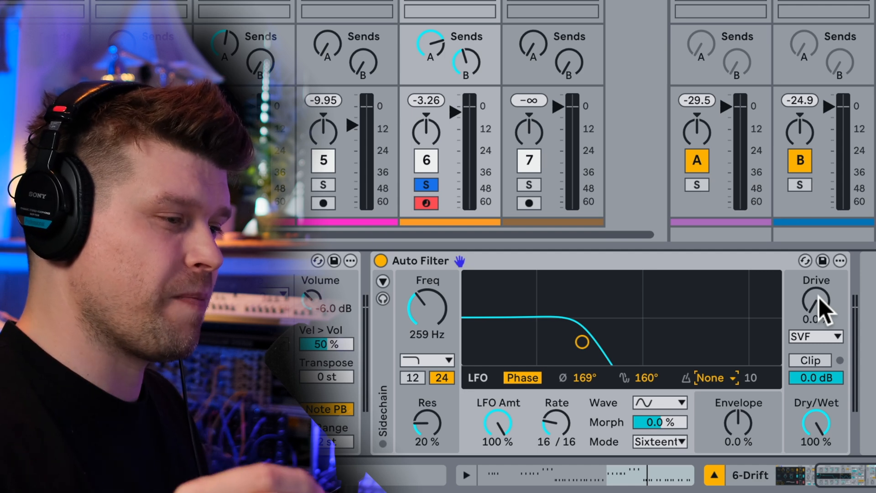
Add filter drive and set the LFO to free-running Rate mode at 26% depth
left_click_drag(817, 299, 825, 285)
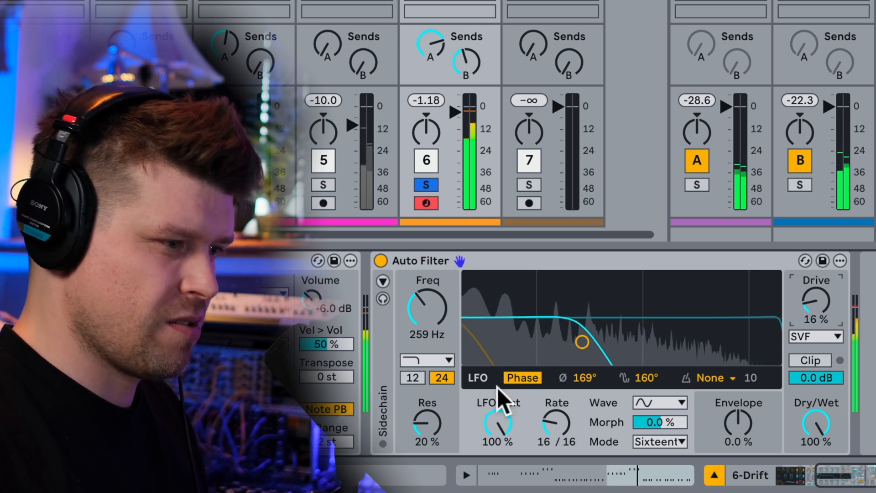
left_click(660, 442)
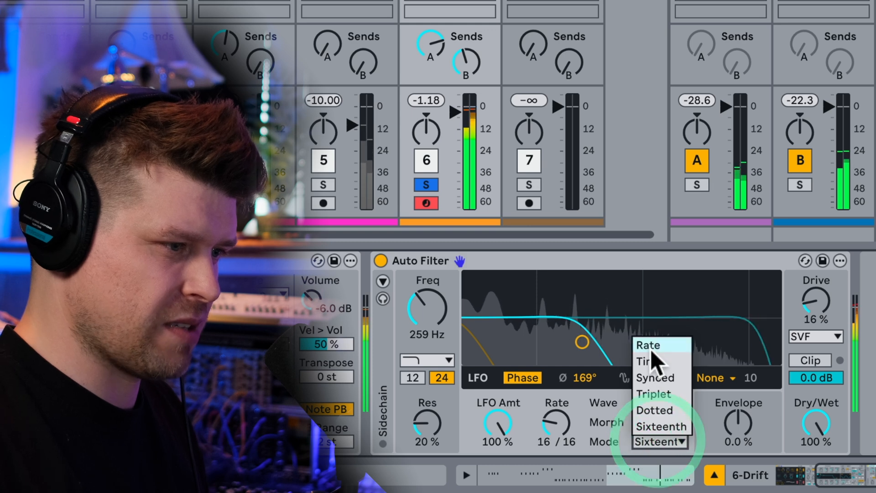
left_click(648, 345)
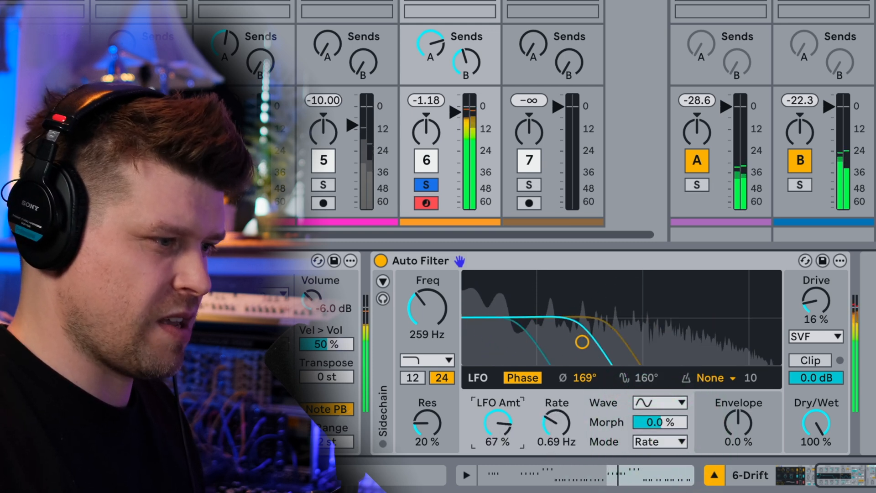
left_click_drag(497, 422, 497, 442)
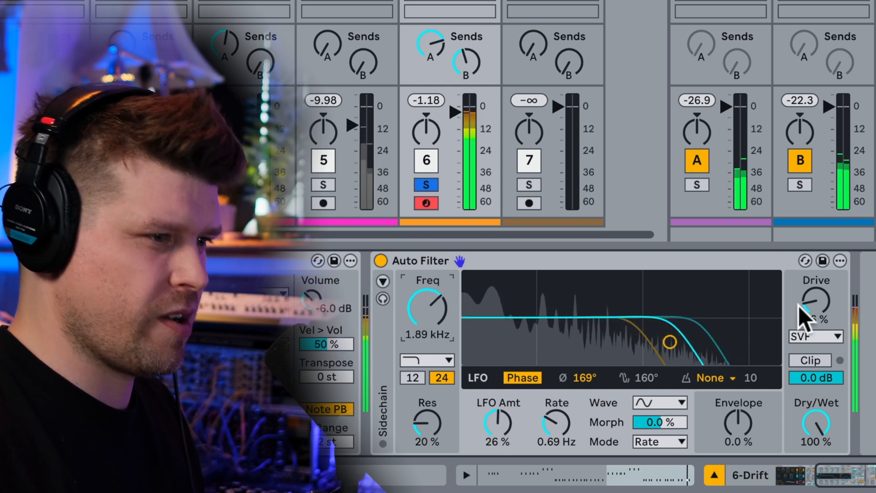
Bypass and re-enable the Auto Filter, then set cutoff 788 Hz, drive 21%, resonance 23%
left_click(380, 261)
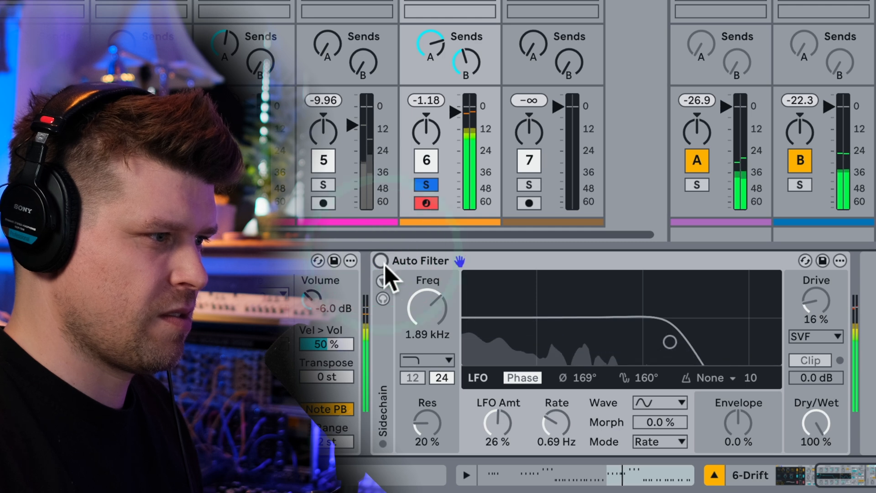
left_click(381, 261)
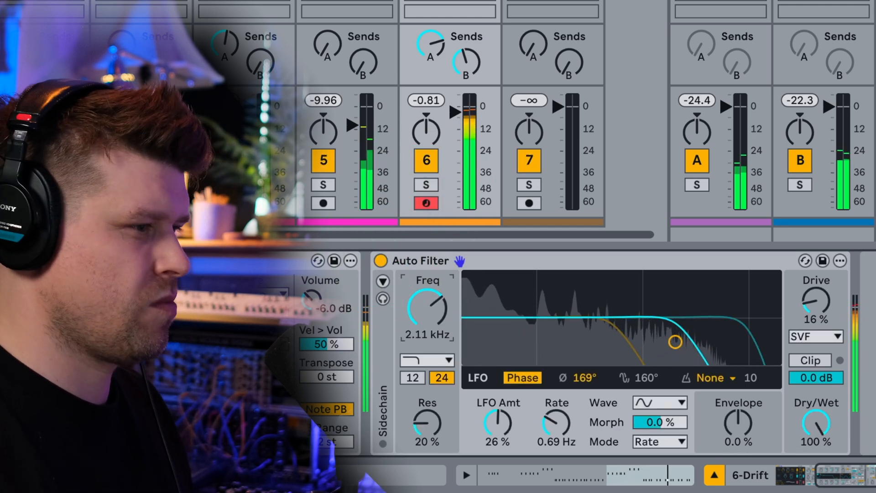
left_click_drag(428, 307, 436, 327)
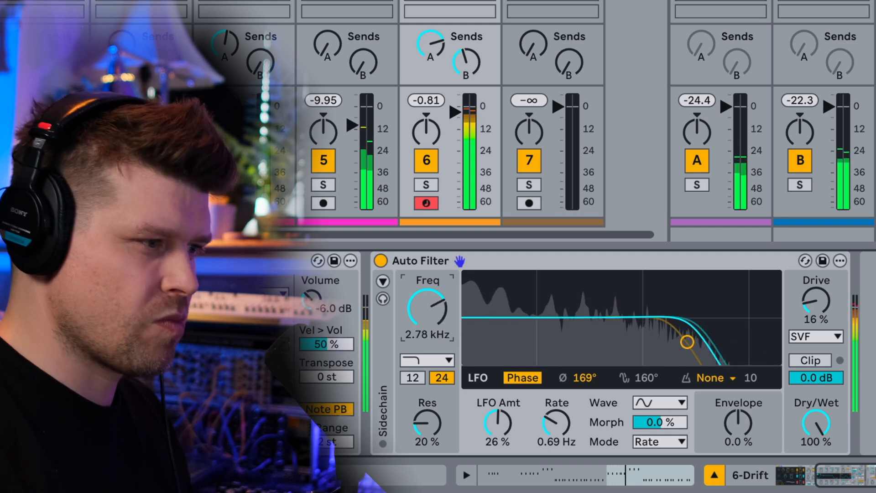
left_click_drag(427, 305, 428, 329)
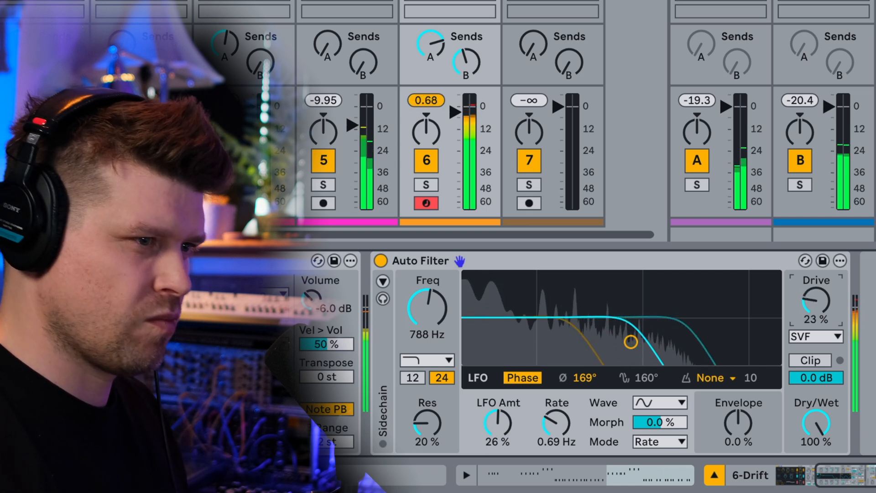
left_click_drag(629, 341, 623, 343)
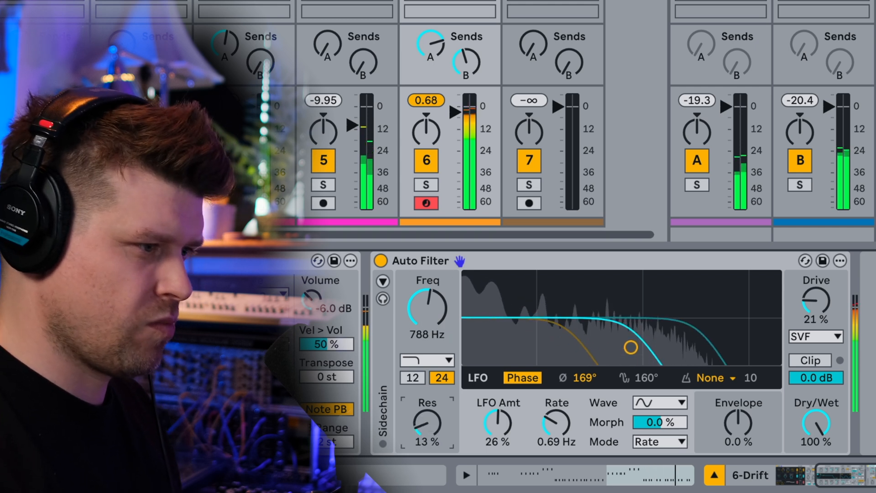
left_click_drag(427, 422, 427, 403)
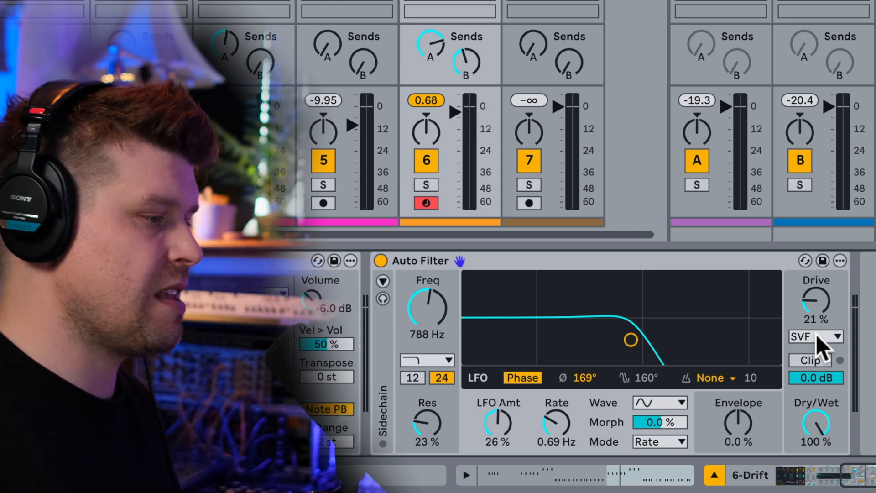
mouse_move(825, 319)
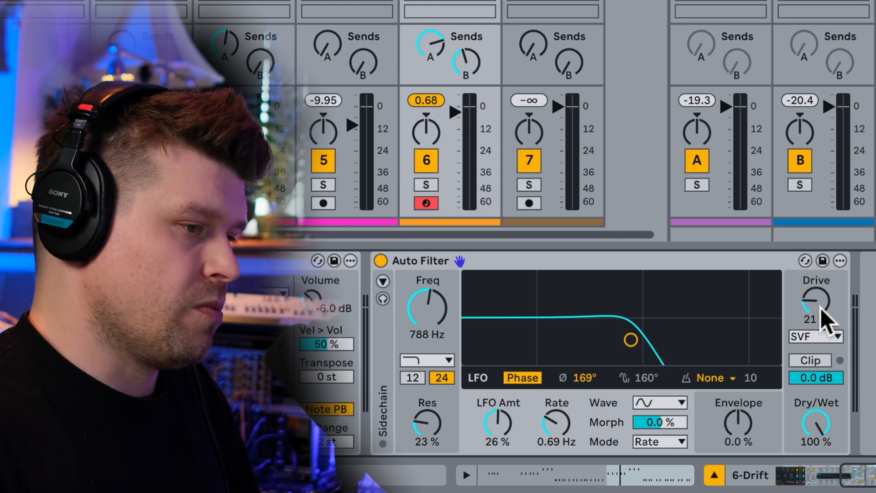
Sweep cutoff and resonance in the display, try the MS2 circuit, then settle on PRD with adjusted drive
left_click(817, 337)
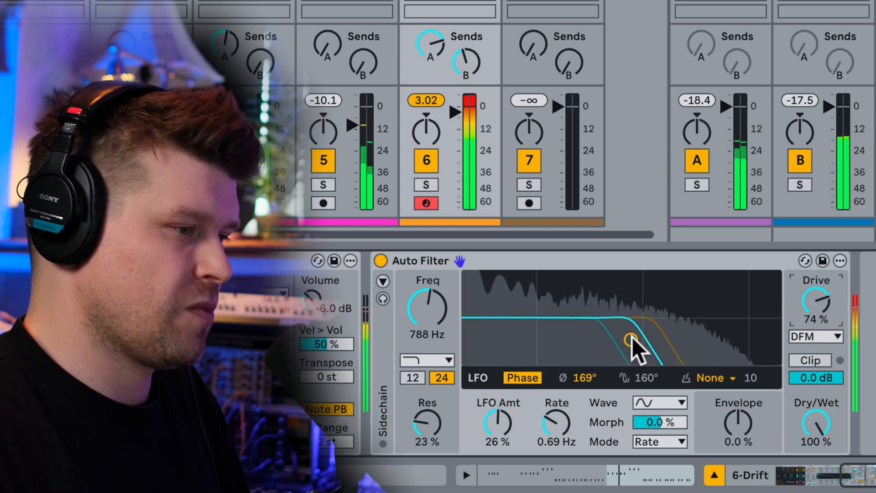
left_click_drag(630, 339, 566, 293)
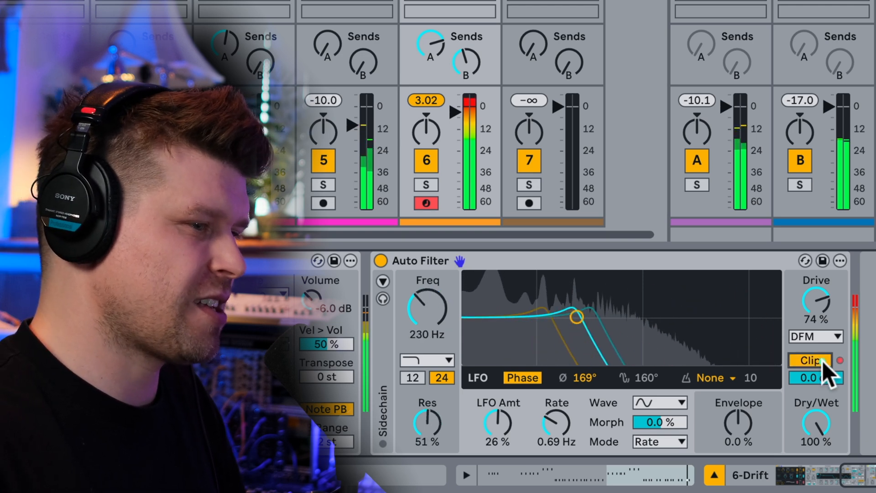
left_click(816, 337)
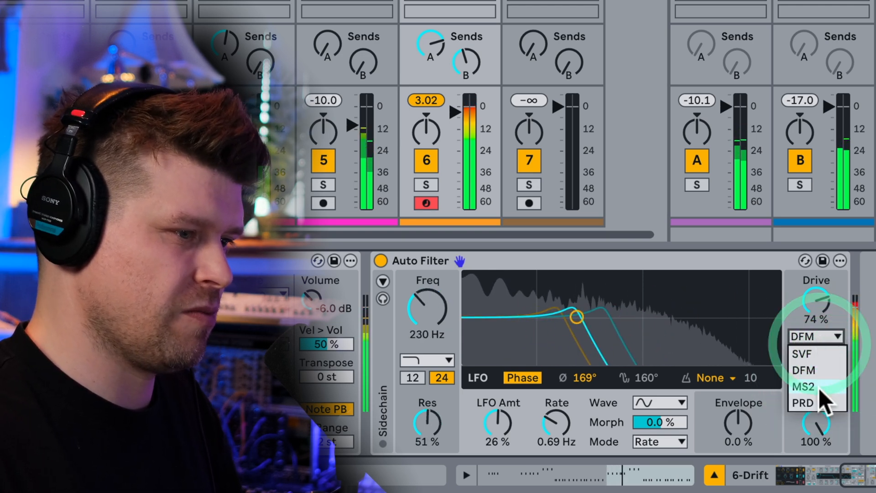
left_click(804, 387)
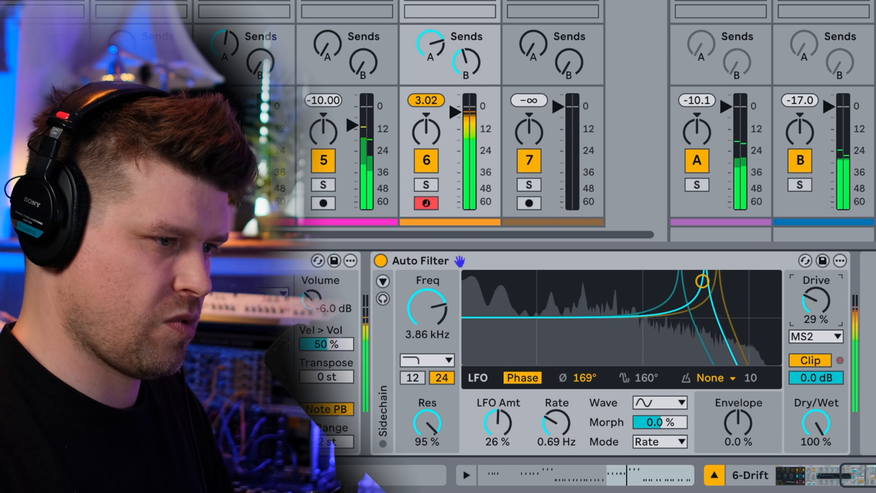
left_click(817, 337)
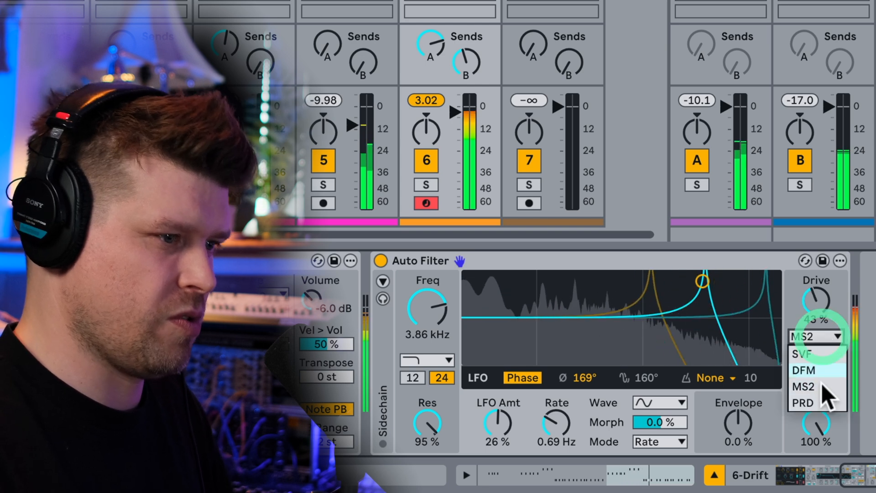
left_click(803, 401)
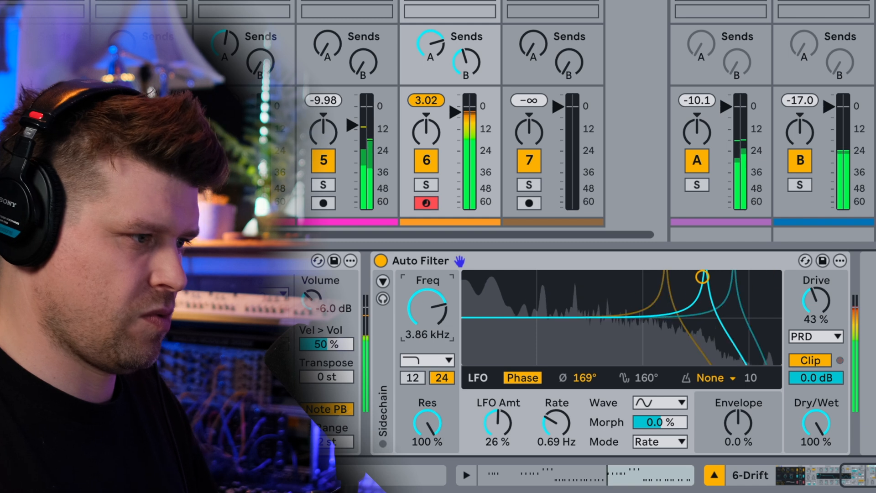
left_click_drag(427, 311, 426, 335)
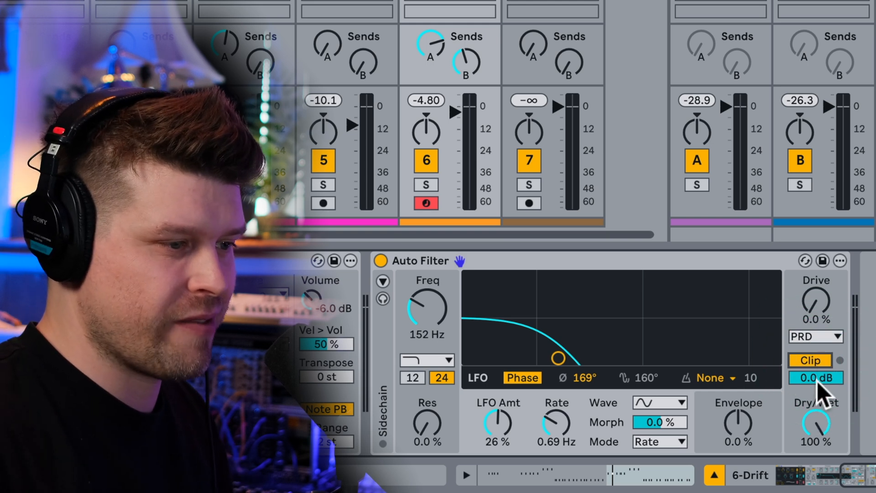
Drop the Auto Filter output gain to -2.5 dB, then return it to 0 dB
left_click_drag(817, 378, 816, 391)
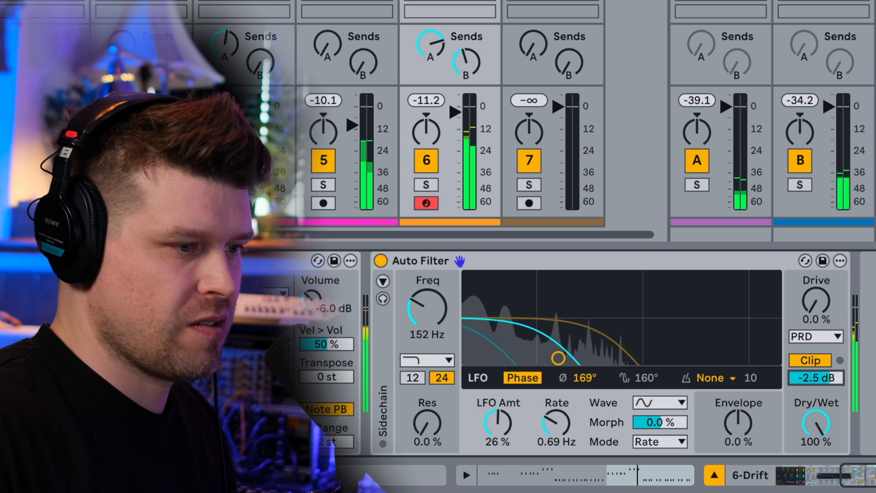
left_click_drag(816, 425, 816, 441)
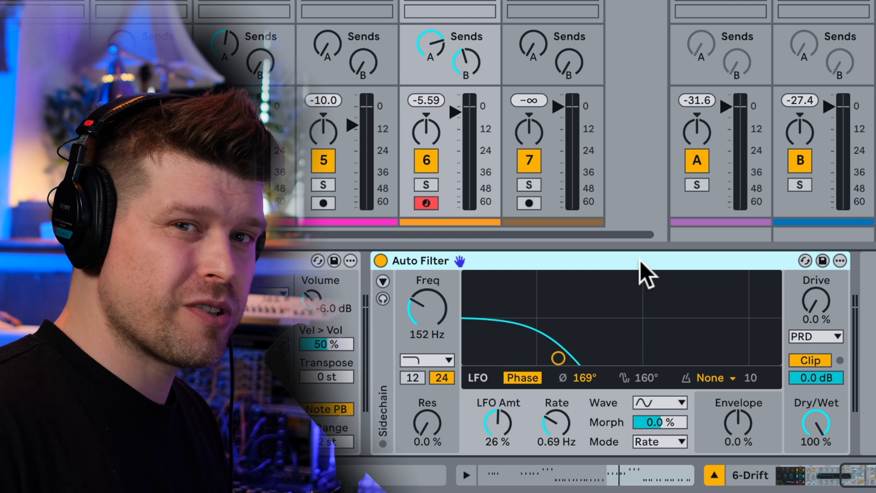
mouse_move(757, 292)
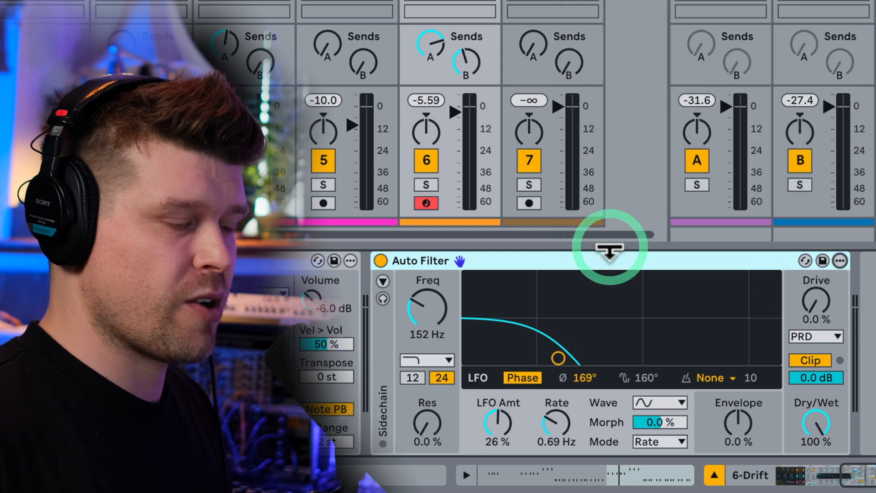
Expand the Auto Filter's Sidechain section, showing a 200 Hz sidechain filter at 0.71 resonance
left_click(841, 259)
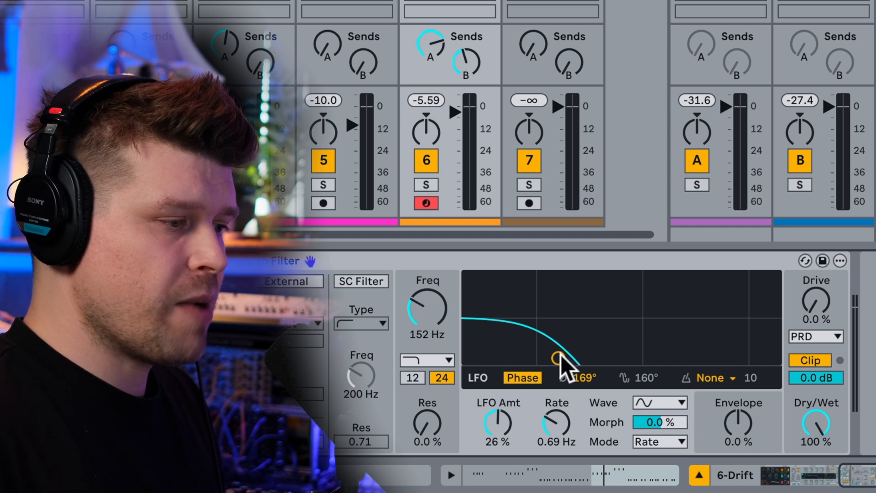
mouse_move(372, 266)
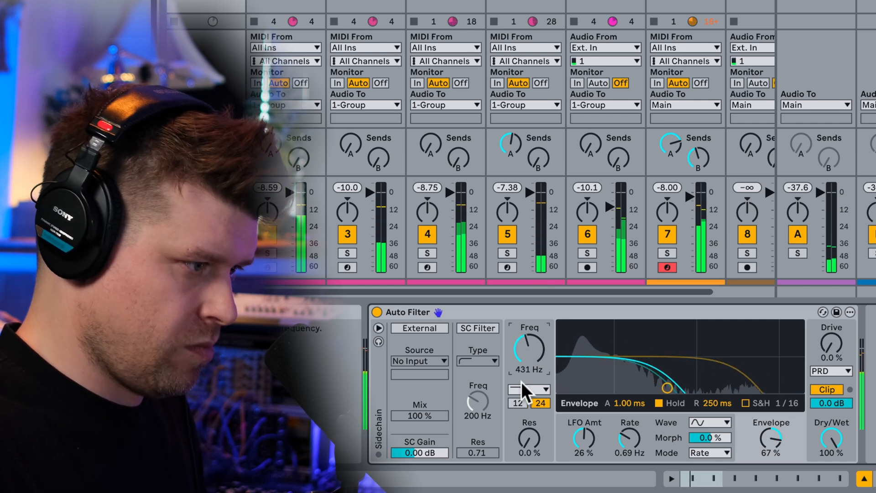
Switch to envelope control, zero the LFO amount and set the envelope amount to 60%
left_click(375, 312)
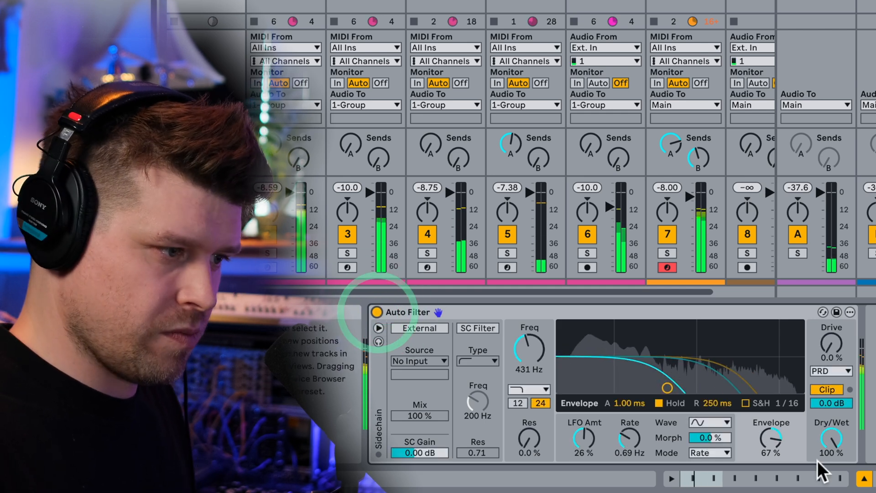
left_click_drag(770, 439, 770, 453)
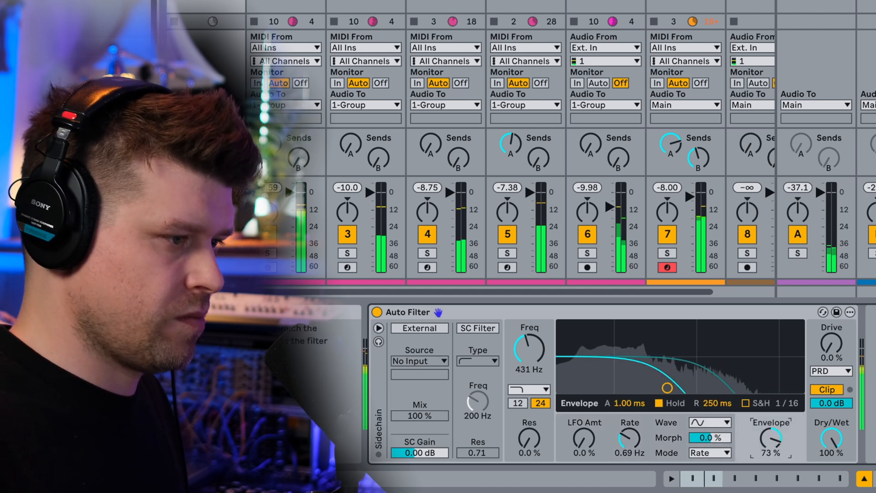
left_click_drag(769, 439, 770, 425)
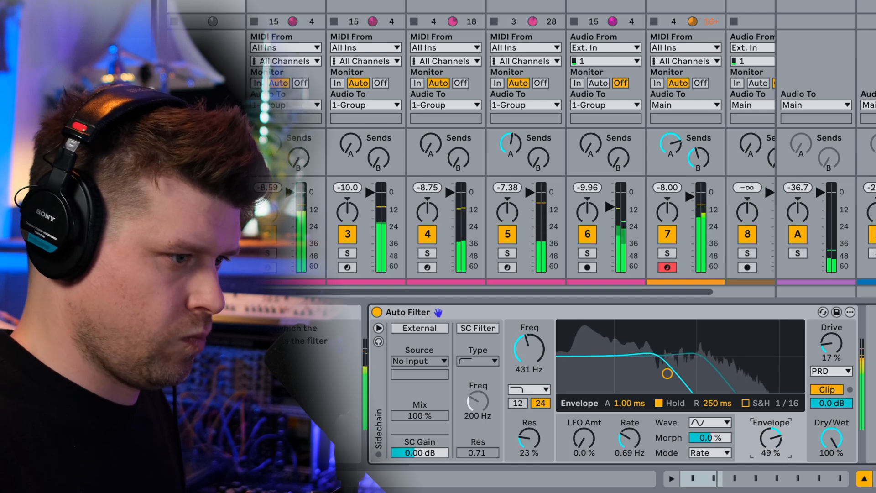
left_click_drag(770, 438, 777, 441)
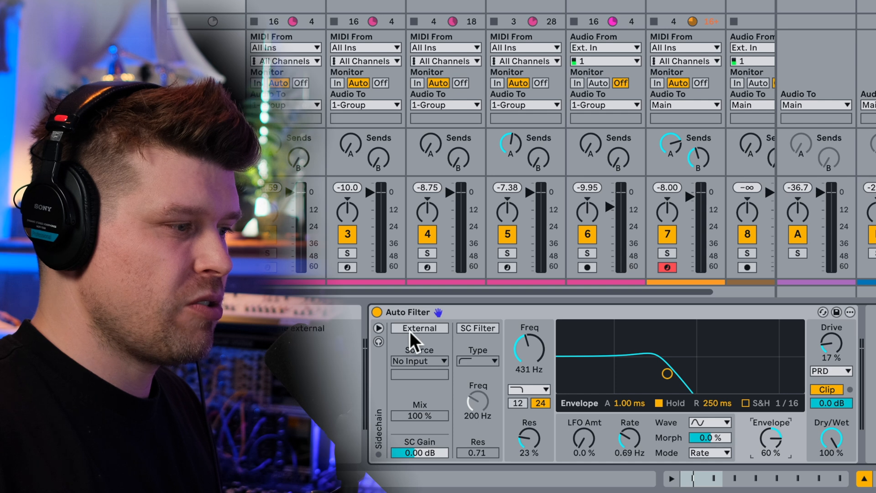
Enable External sidechain on the Drift filter and choose 2-Coma Kit Post FX as source
left_click(419, 329)
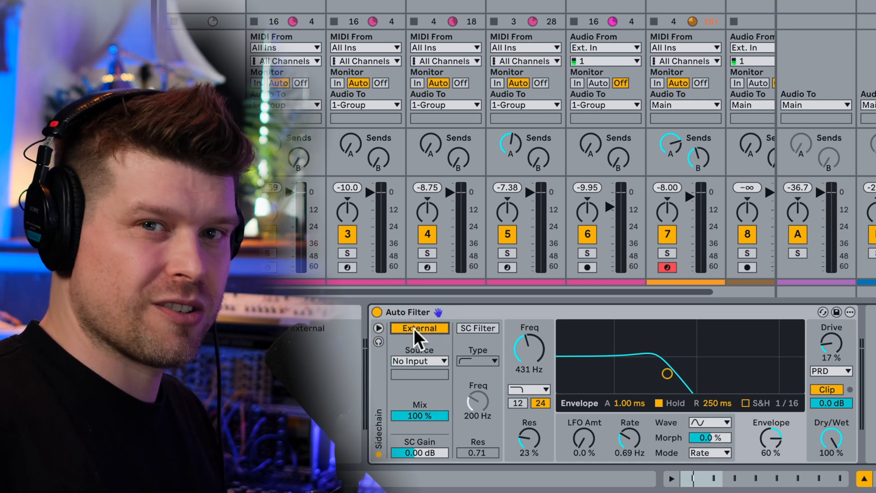
left_click(376, 312)
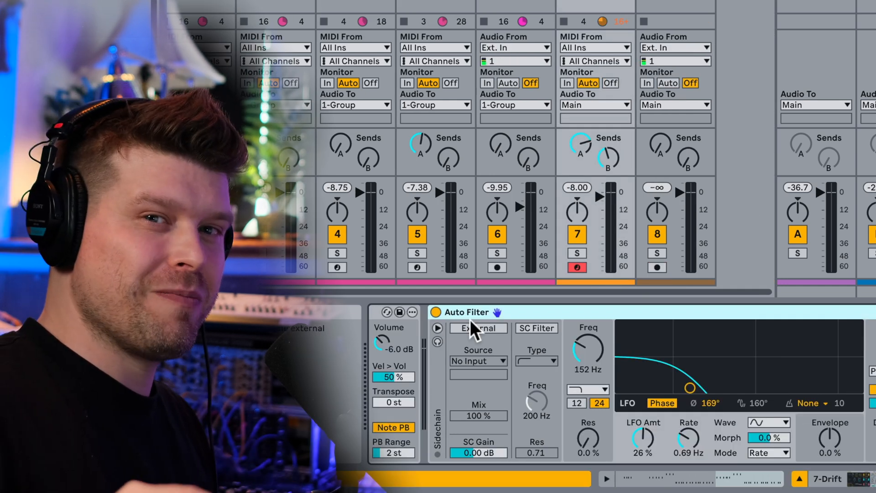
left_click(478, 329)
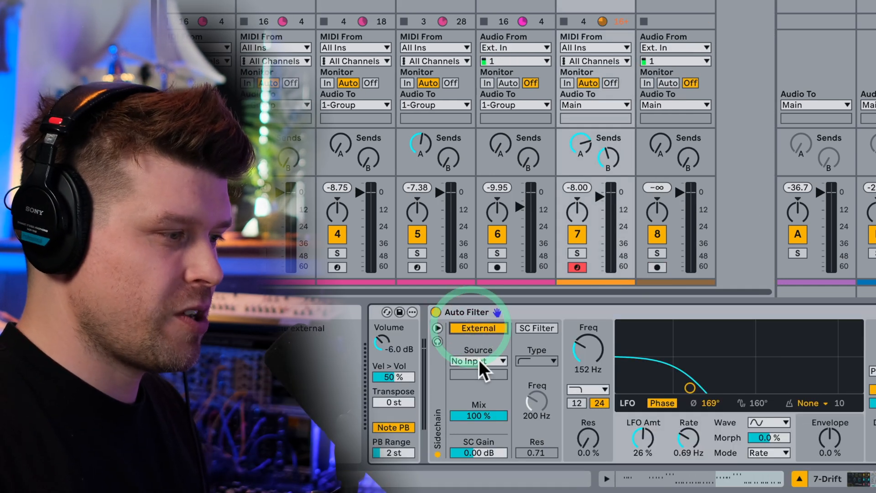
left_click(478, 362)
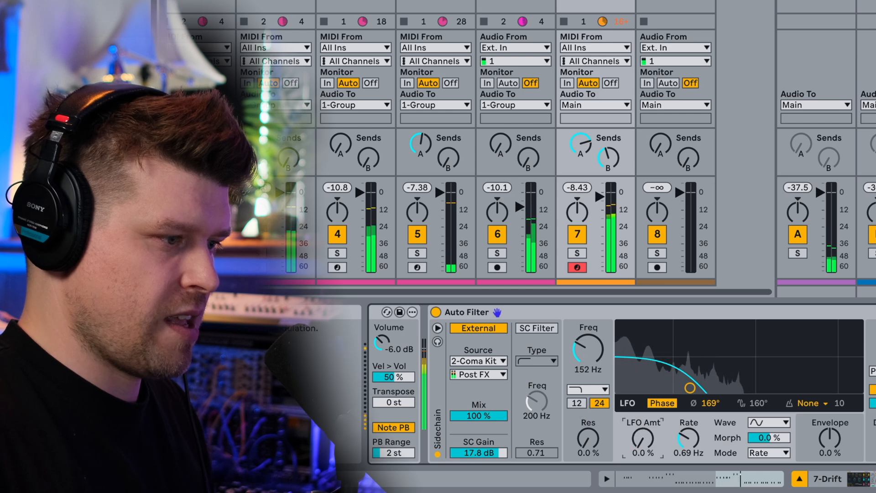
Set the envelope to -100%, cutoff to 20 kHz, and fine-tune sidechain gain
left_click_drag(588, 352, 587, 336)
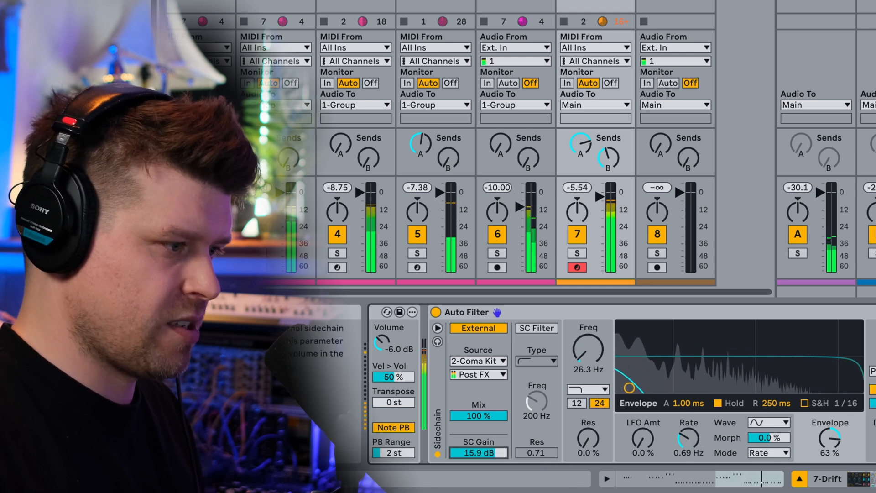
left_click_drag(478, 453, 478, 464)
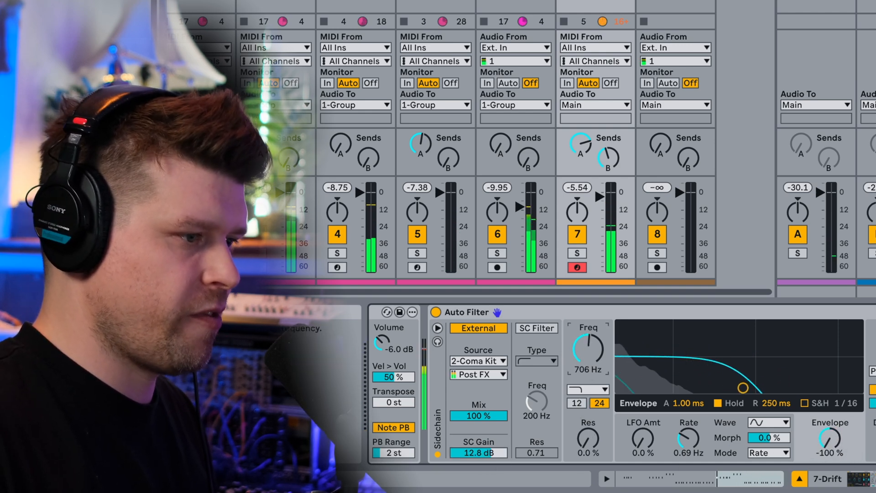
left_click_drag(586, 347, 586, 324)
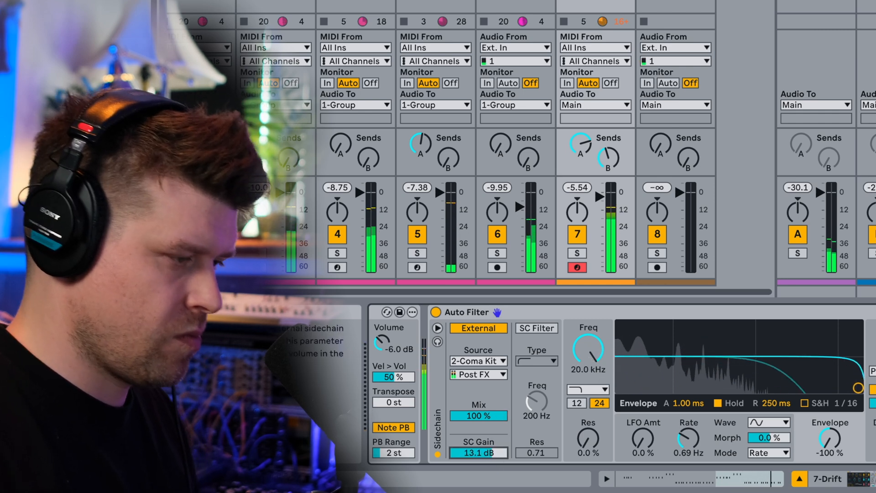
left_click_drag(478, 453, 478, 461)
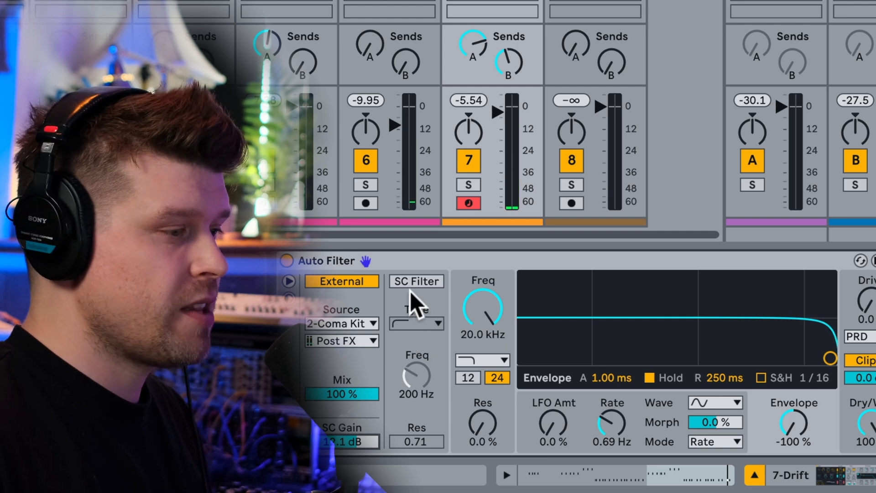
Turn on SC Filter as a lowpass, briefly dipping main cutoff to 5.99 kHz and back to 20 kHz
left_click(416, 281)
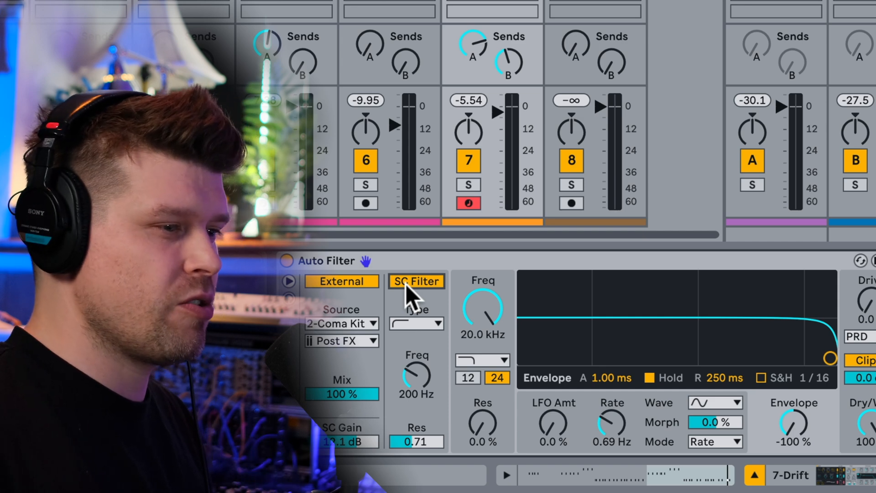
left_click(416, 323)
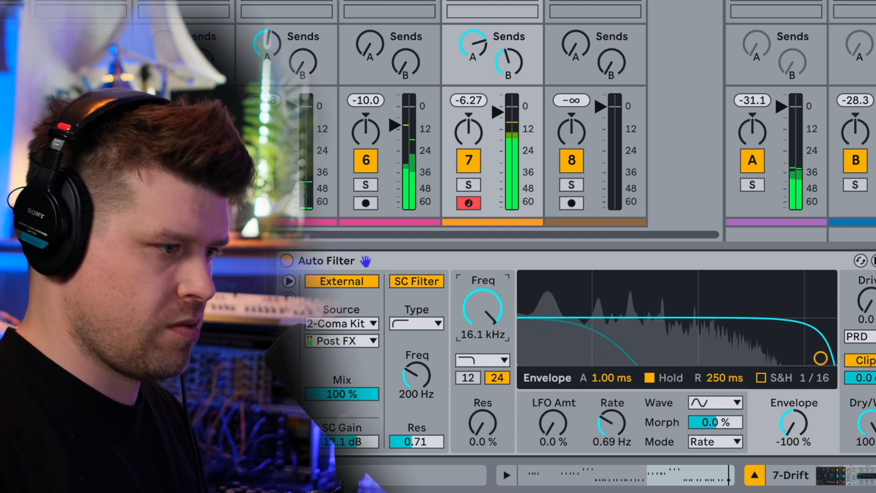
left_click_drag(483, 307, 486, 335)
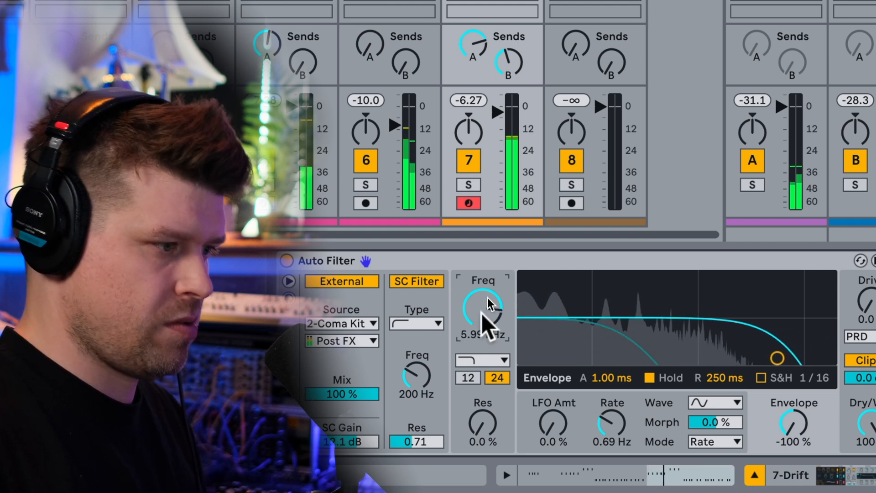
left_click(416, 323)
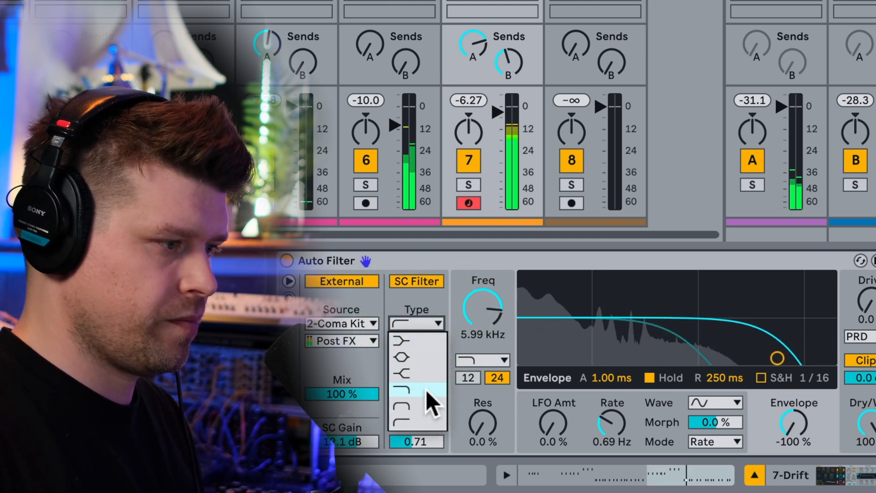
left_click(409, 392)
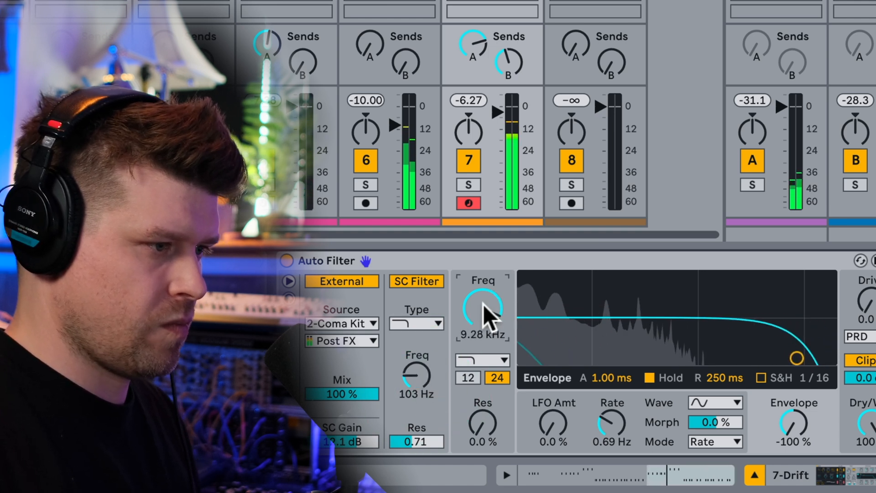
left_click_drag(483, 308, 495, 290)
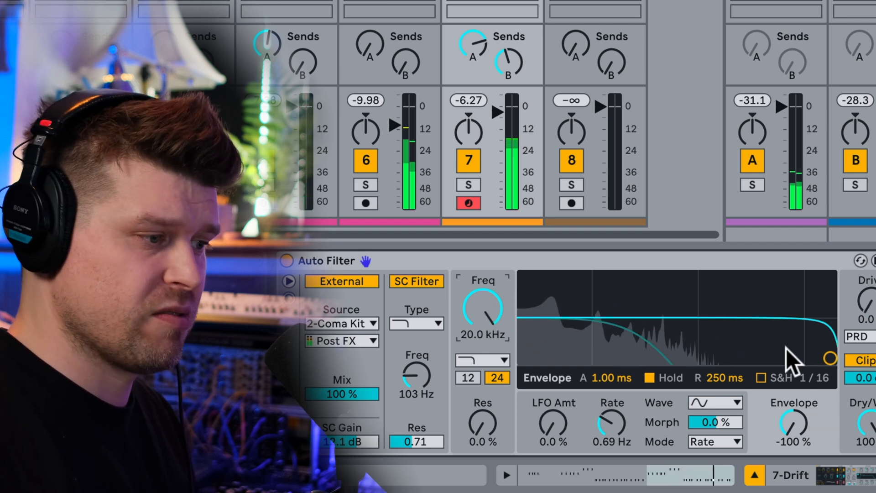
Sweep the sidechain filter frequency through 902 Hz and 1.89 kHz, ending at 30 Hz
left_click_drag(415, 374, 415, 335)
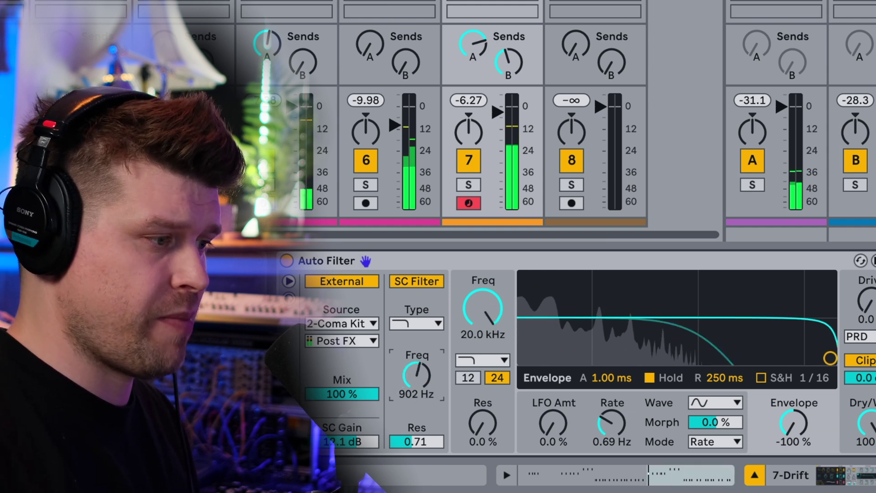
left_click_drag(416, 374, 417, 352)
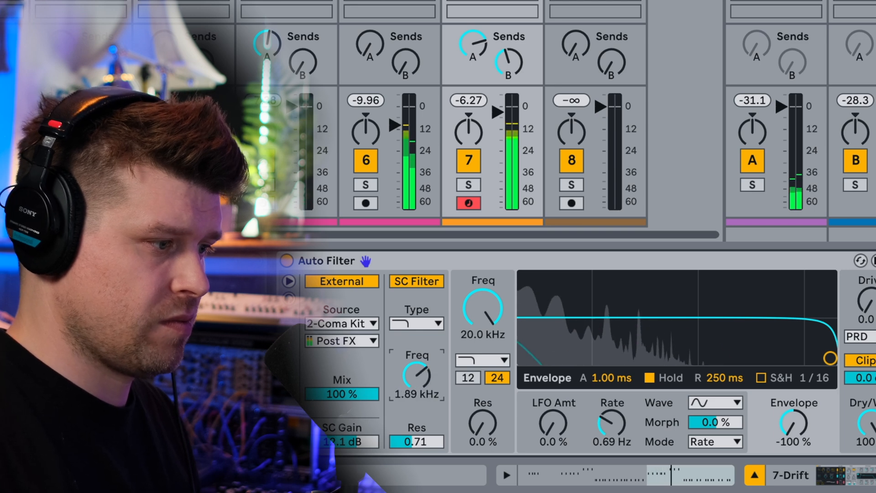
left_click_drag(416, 374, 417, 425)
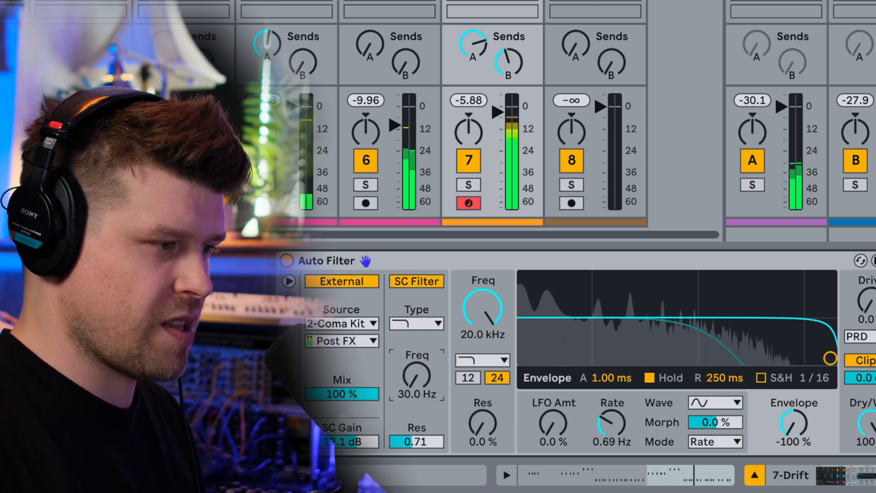